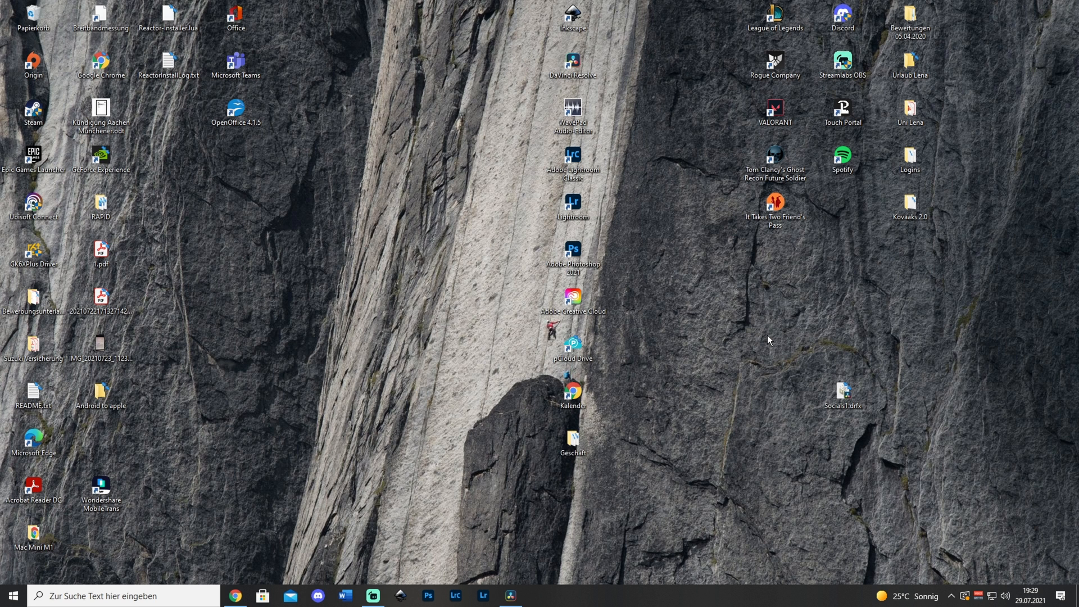
mouse_move(774, 346)
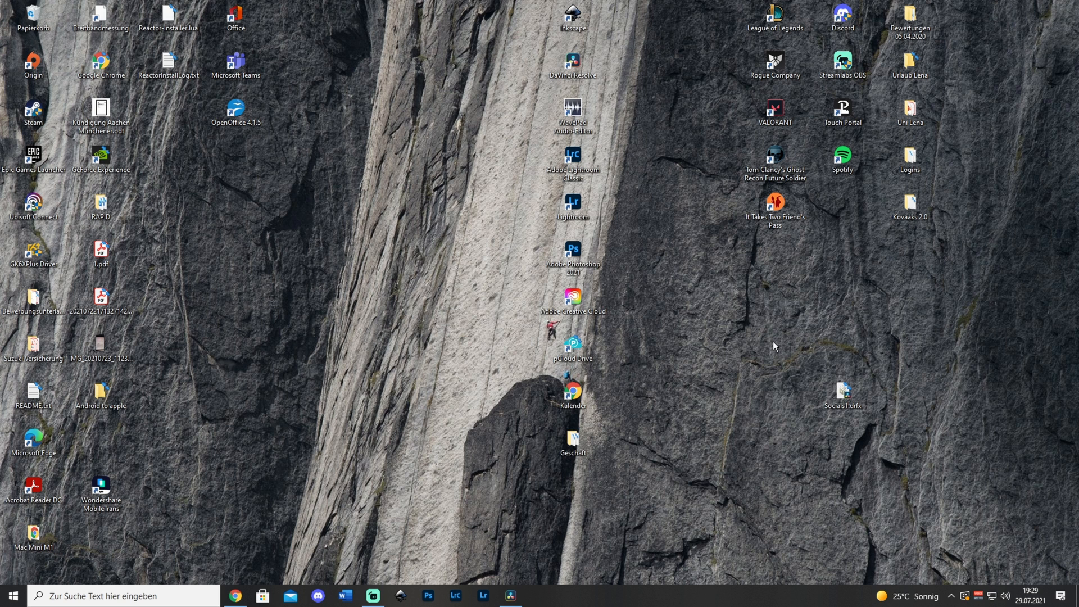
- Bring the open Untitled Project in DaVinci Resolve to the front from the taskbar
click(843, 393)
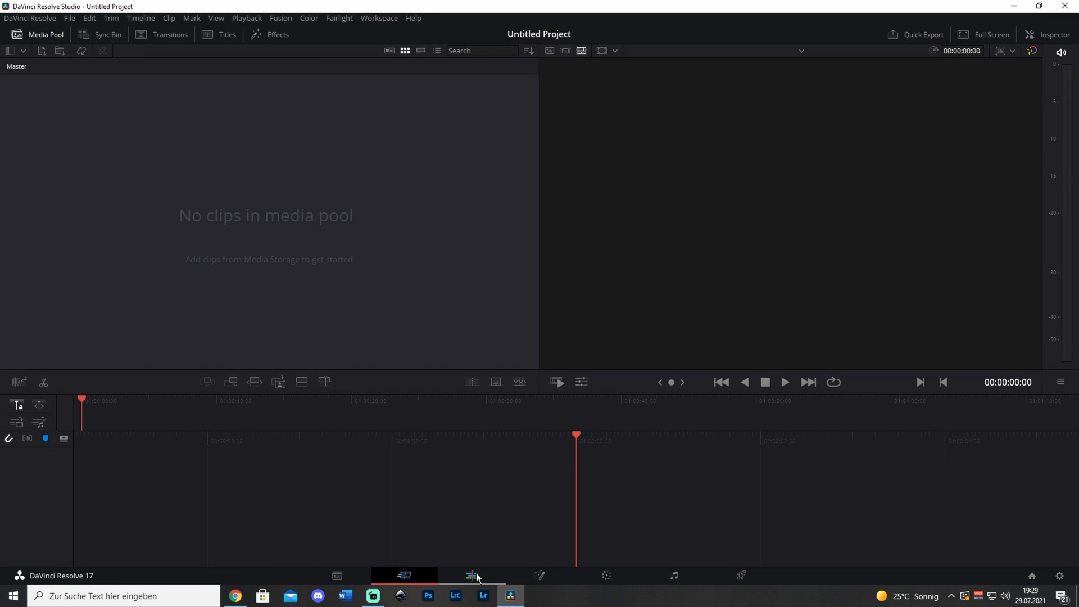
- On the Fusion page, install the Socials1.drfx template bundle and confirm the install
click(471, 575)
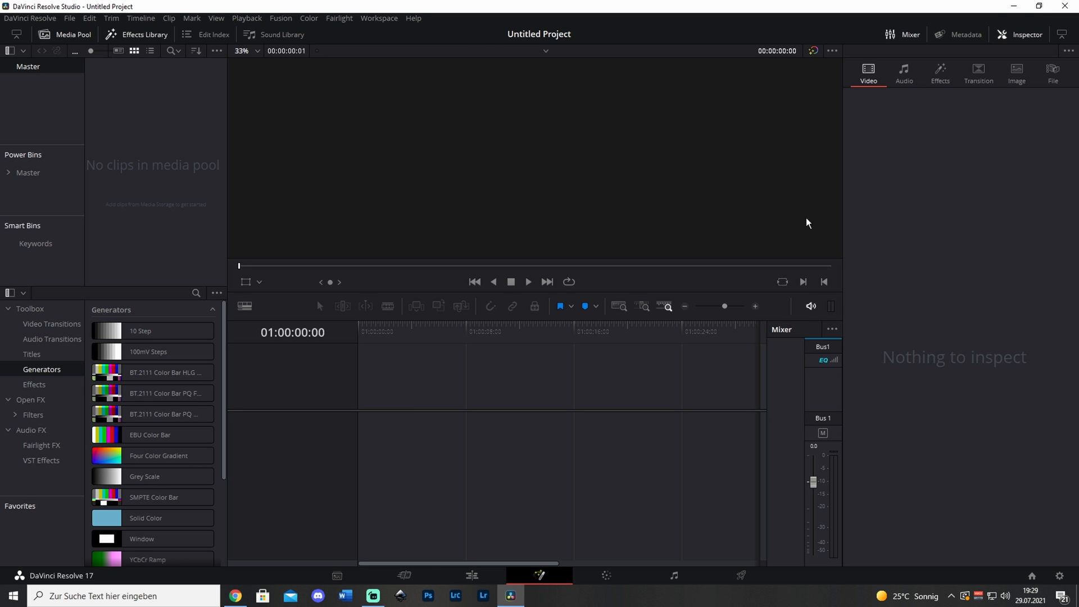
click(539, 576)
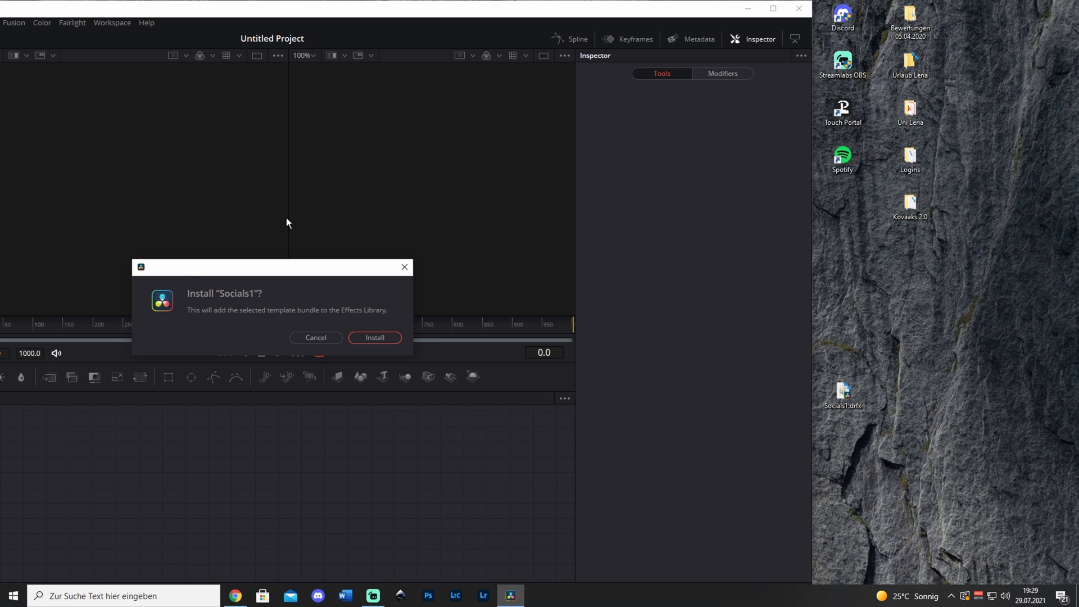
mouse_move(197, 316)
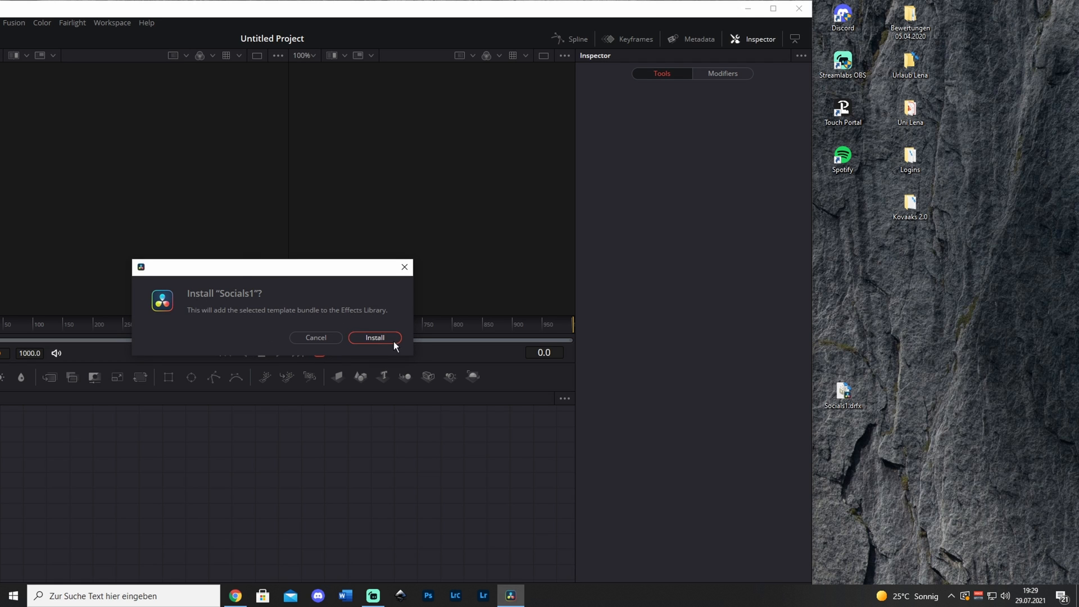
click(375, 337)
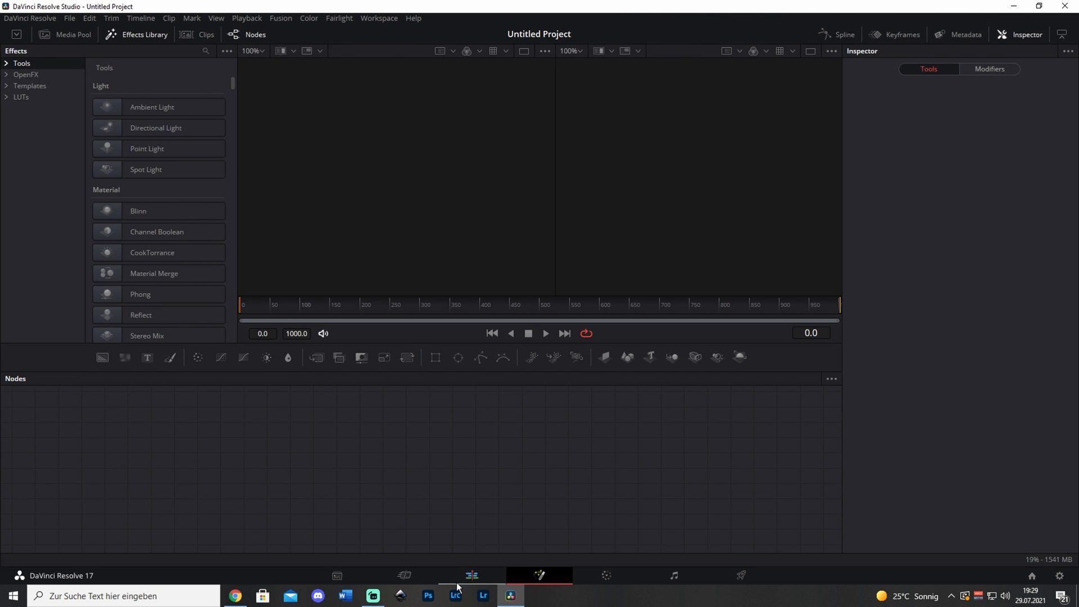
mouse_move(471, 575)
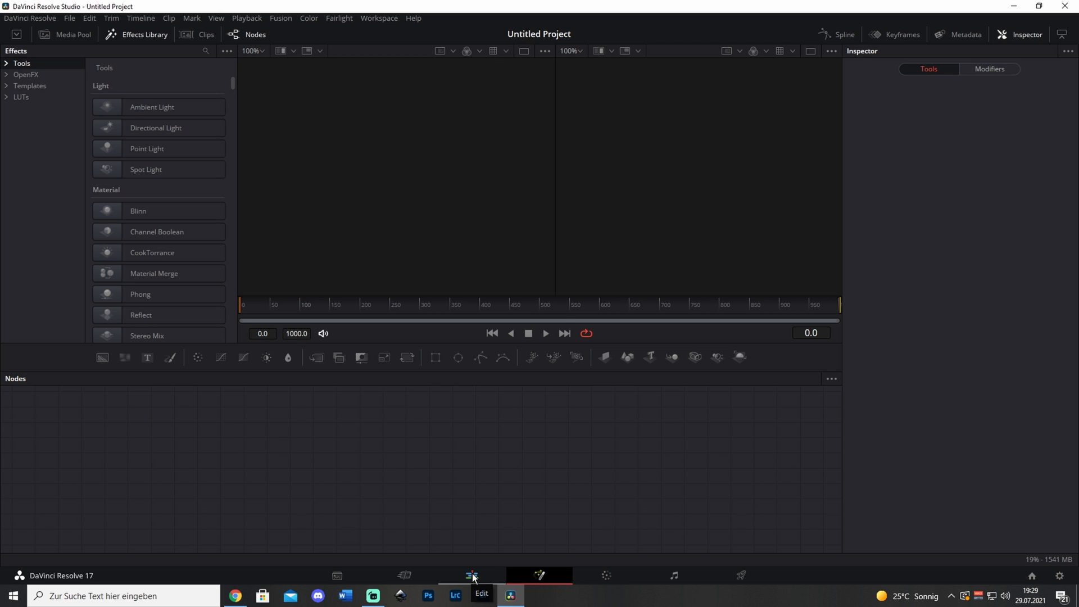
- Return to the Edit page and scroll the Generators list to Fusion Generators
click(472, 576)
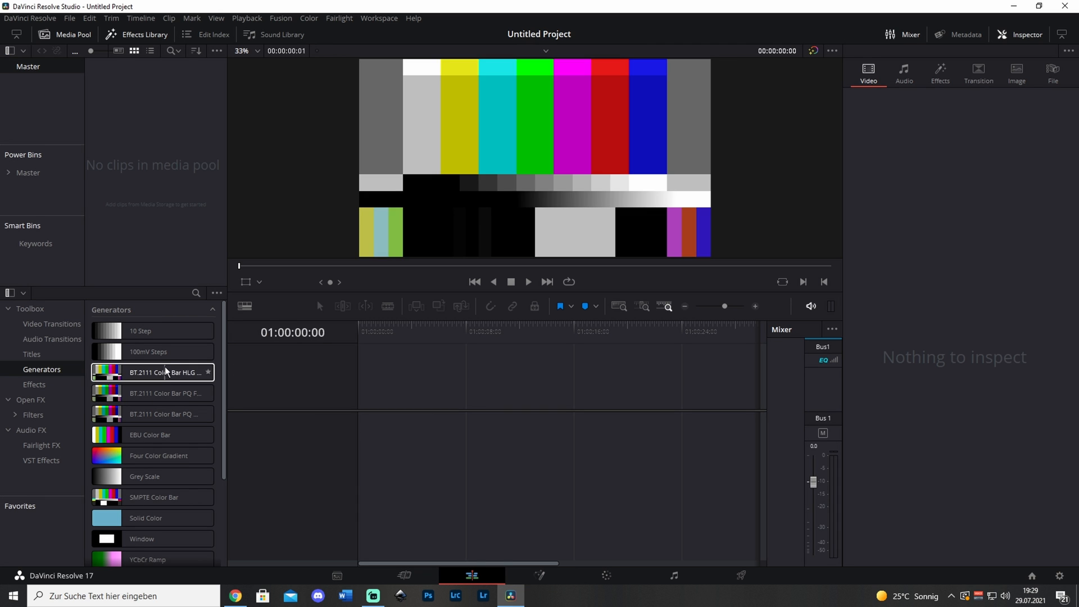
scroll(down, 3)
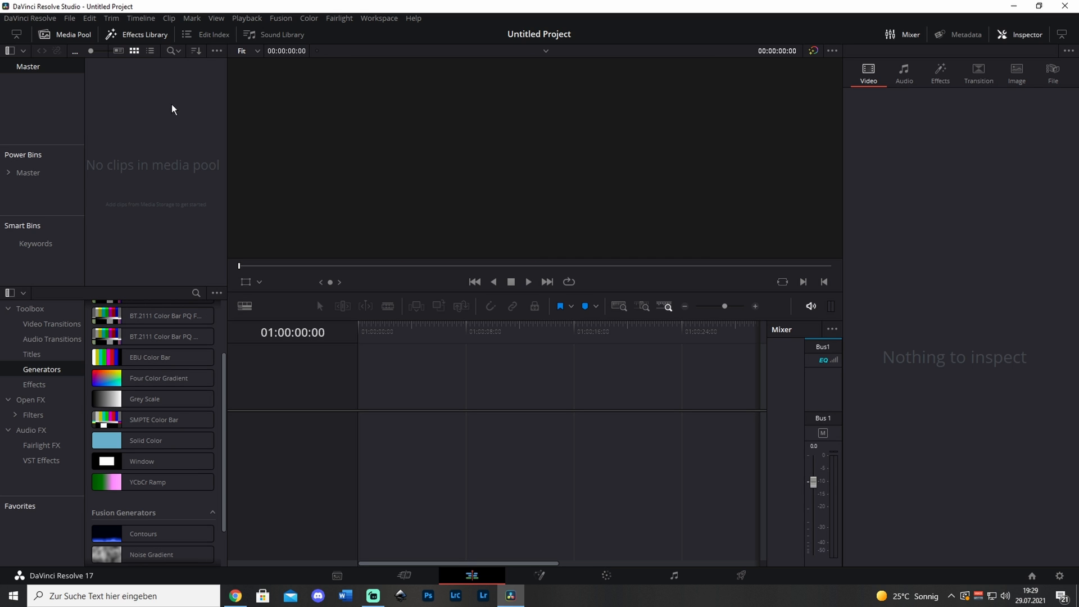
mouse_move(252, 206)
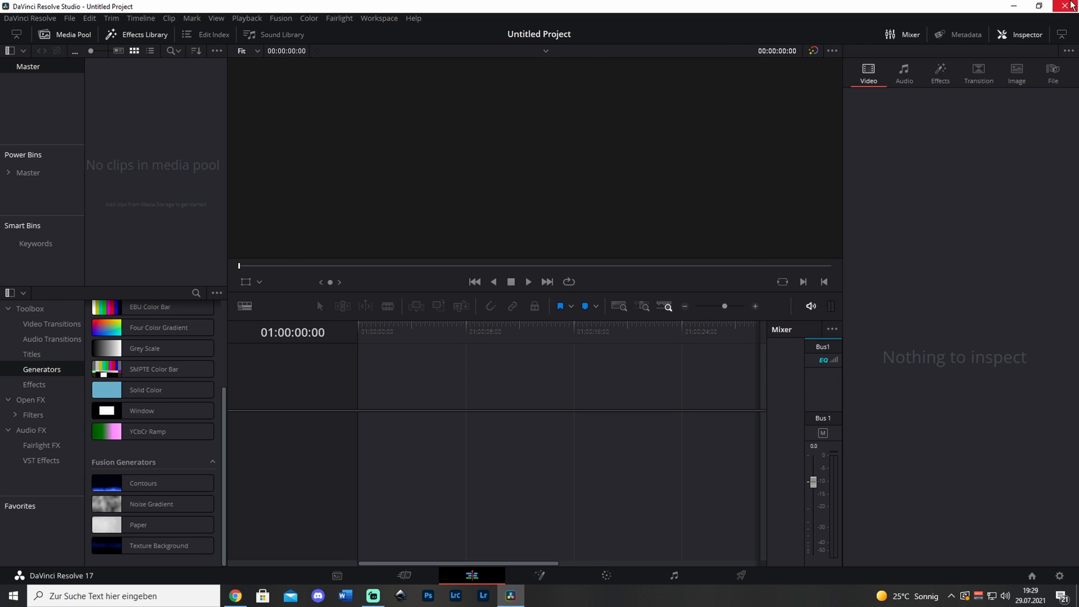
- Restart Resolve, then pick Socials1 from Fusion Generators on the Edit page
click(404, 576)
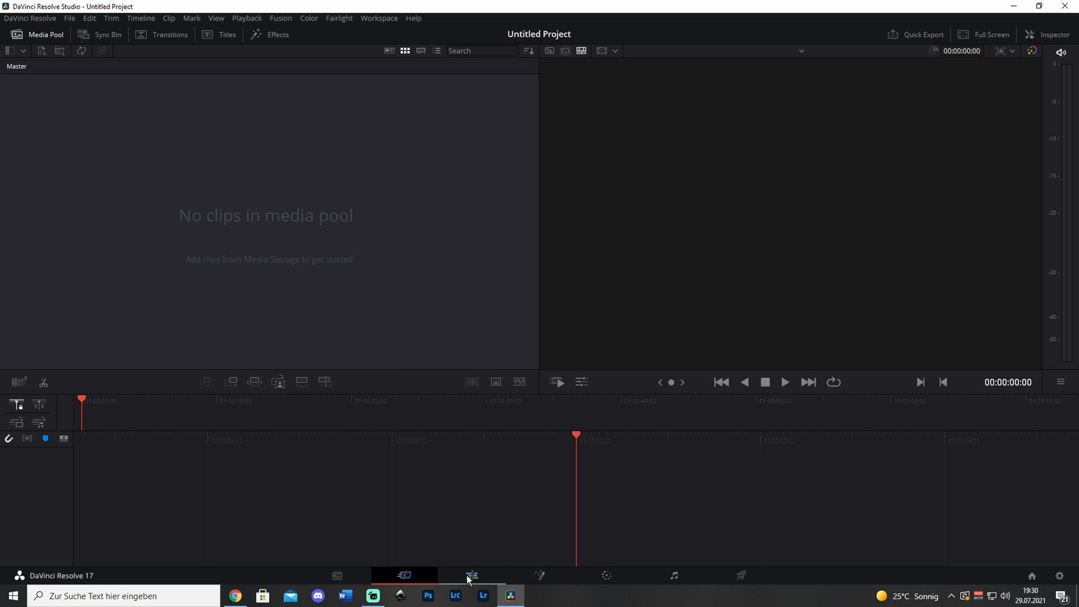
click(471, 576)
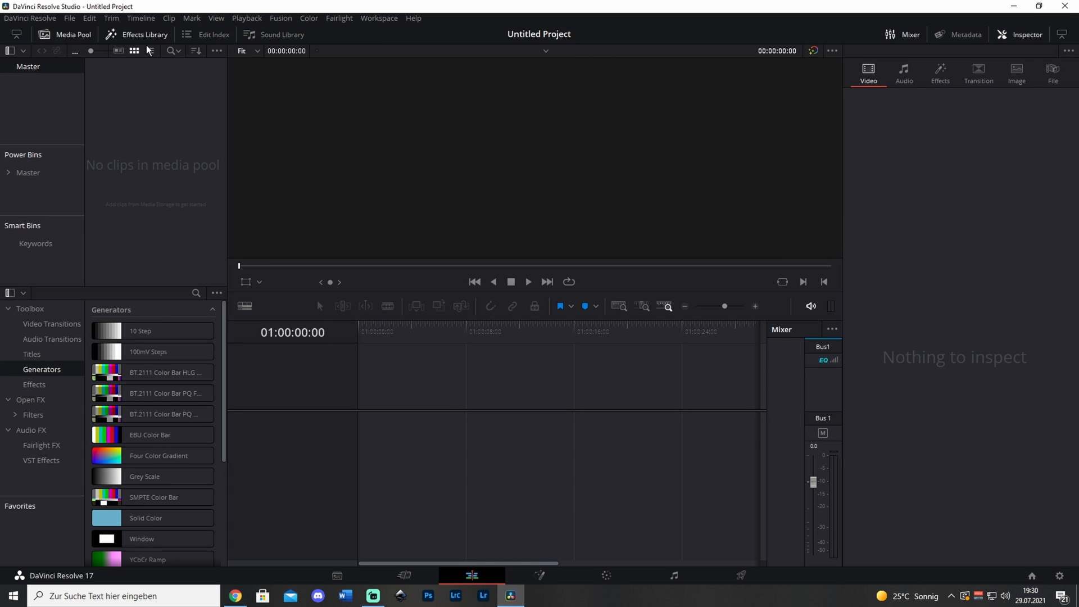
click(166, 373)
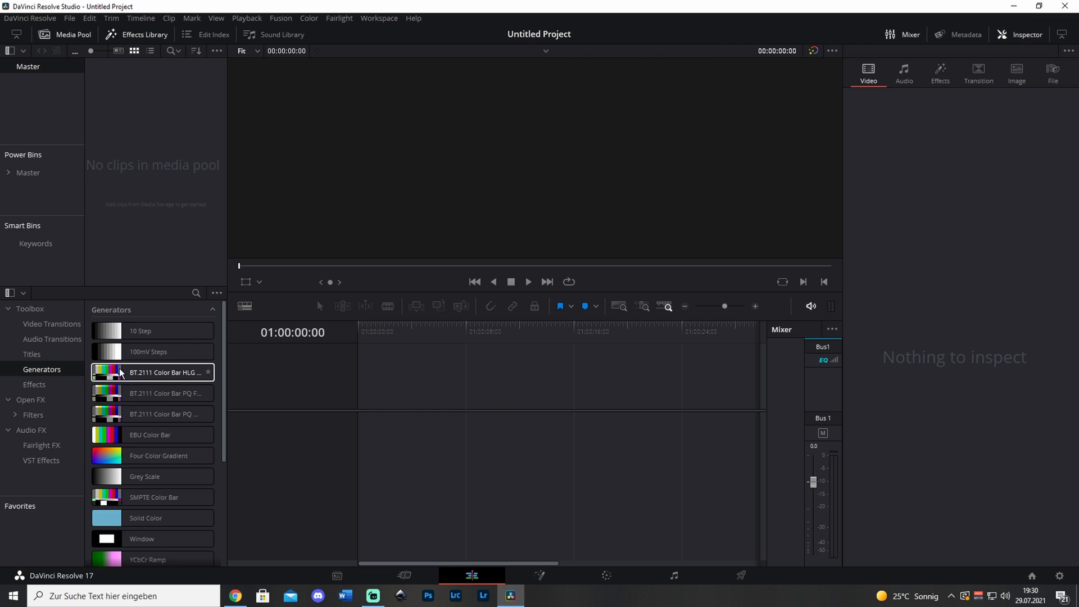
scroll(down, 3)
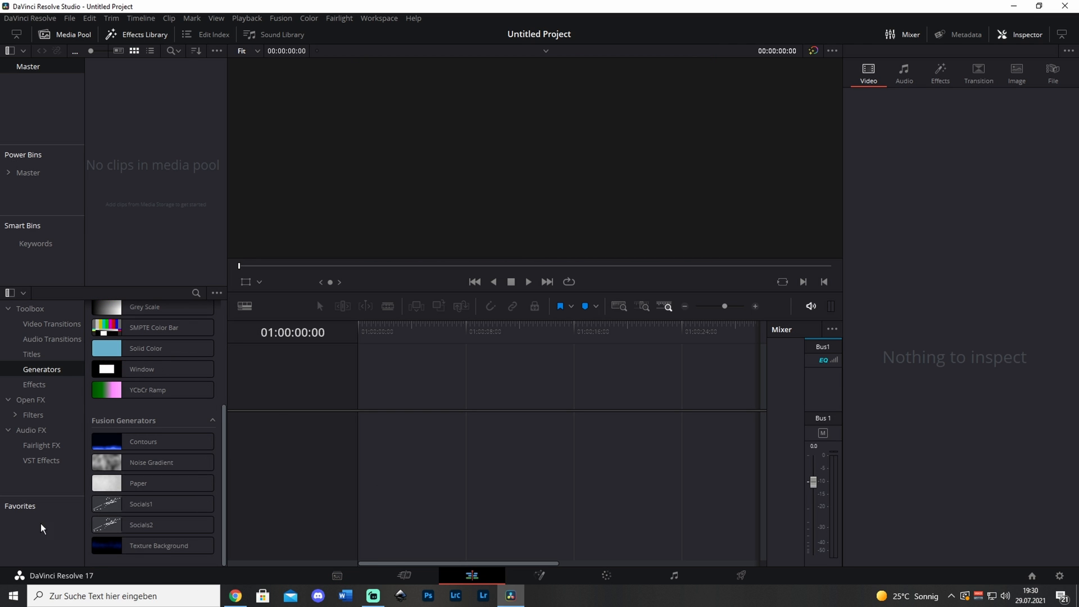
click(140, 503)
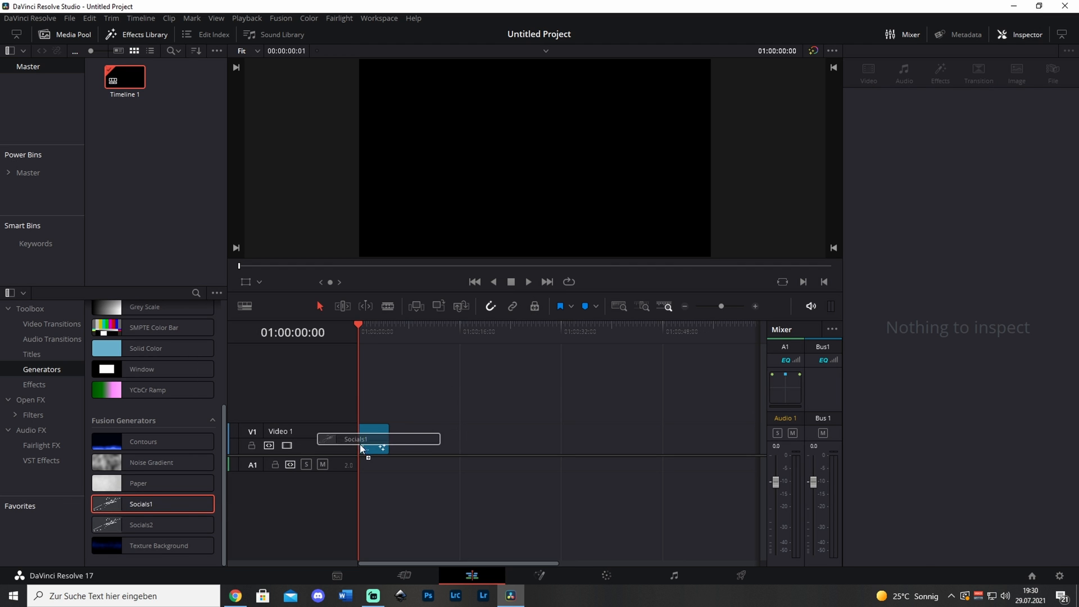
- Place Socials1 at the start of V1, add Socials2 after it, and inspect each clip
click(377, 439)
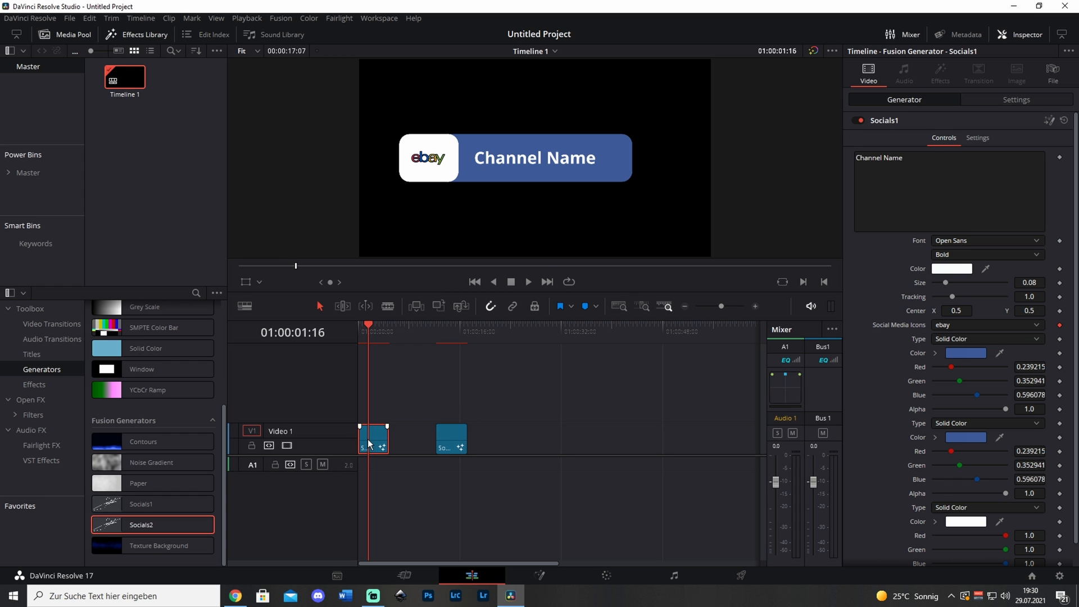
click(474, 281)
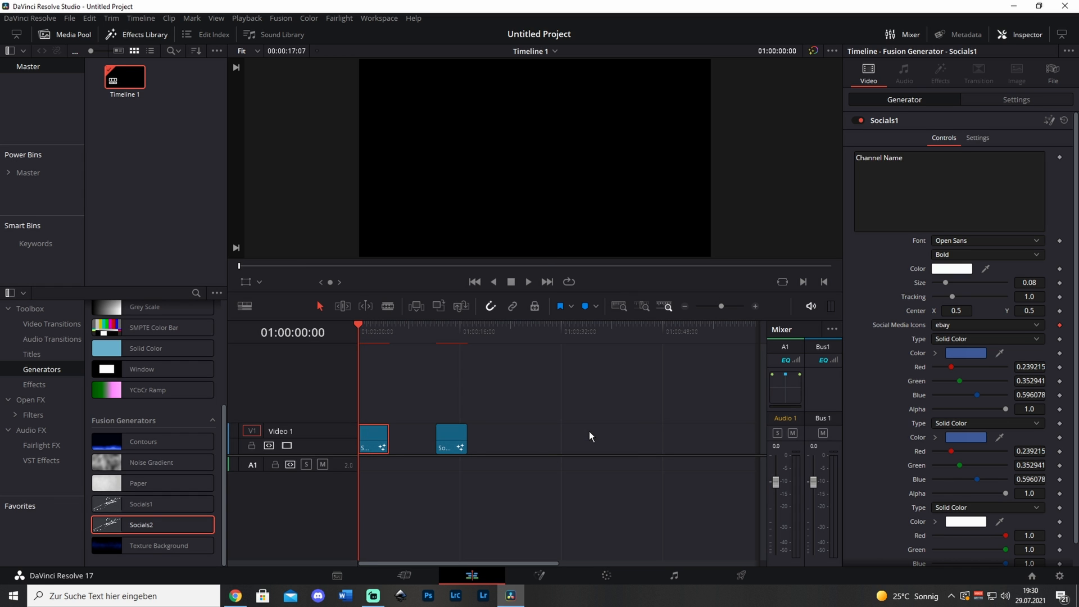
click(450, 439)
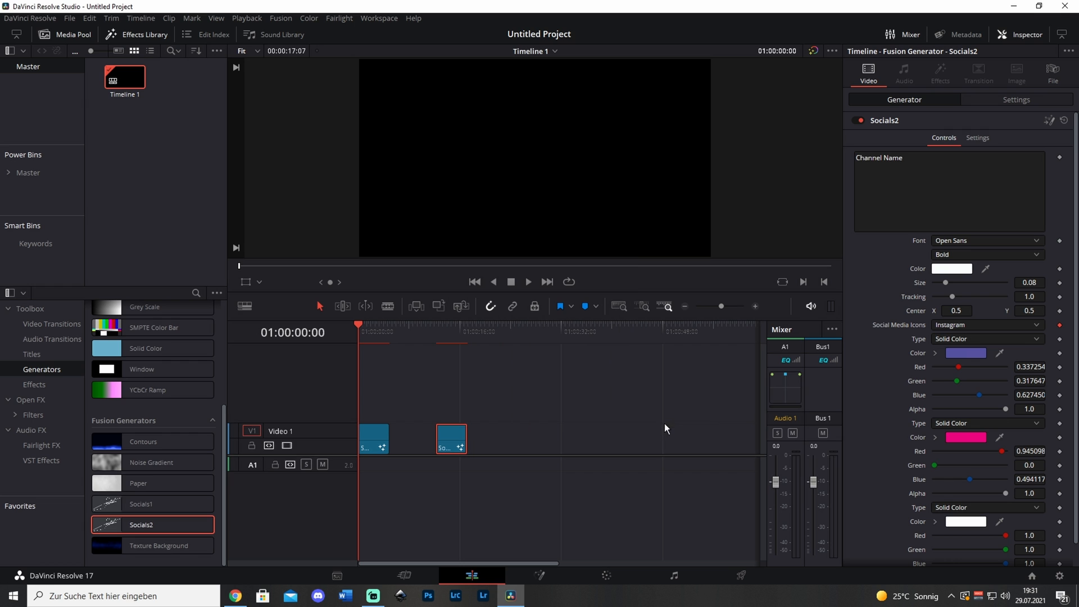
click(246, 18)
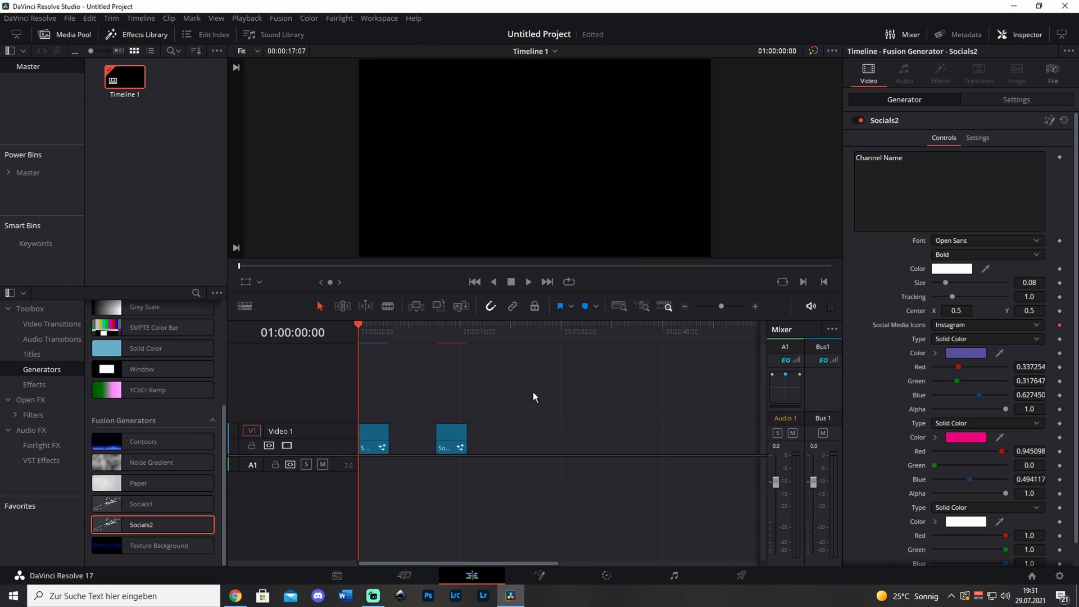
click(373, 438)
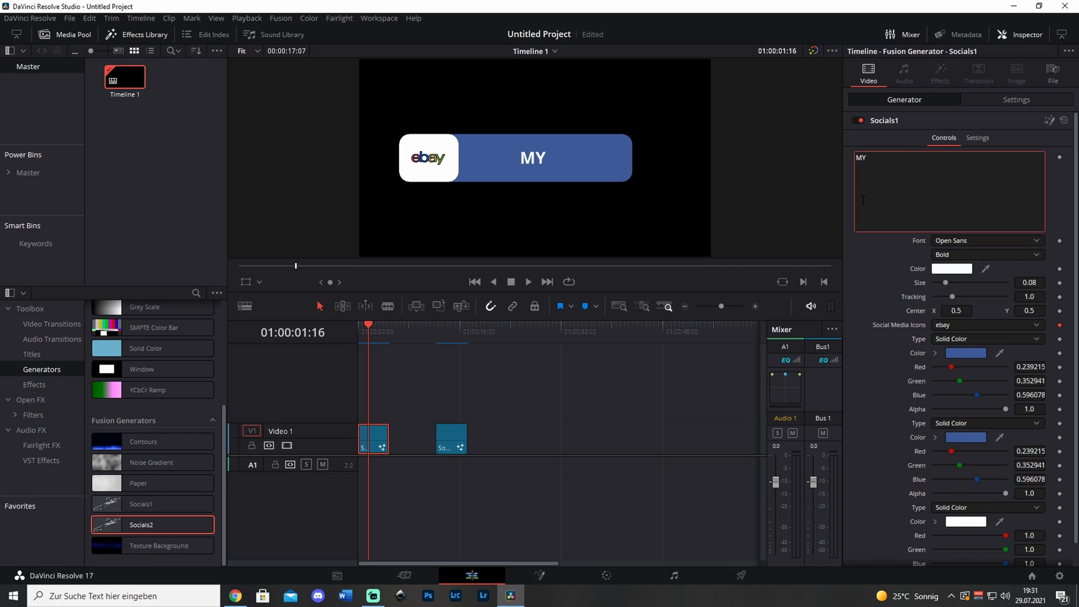
- Change the banner text to MY CHANNEL in Montserrat Regular with wider tracking
text(CHANNEL)
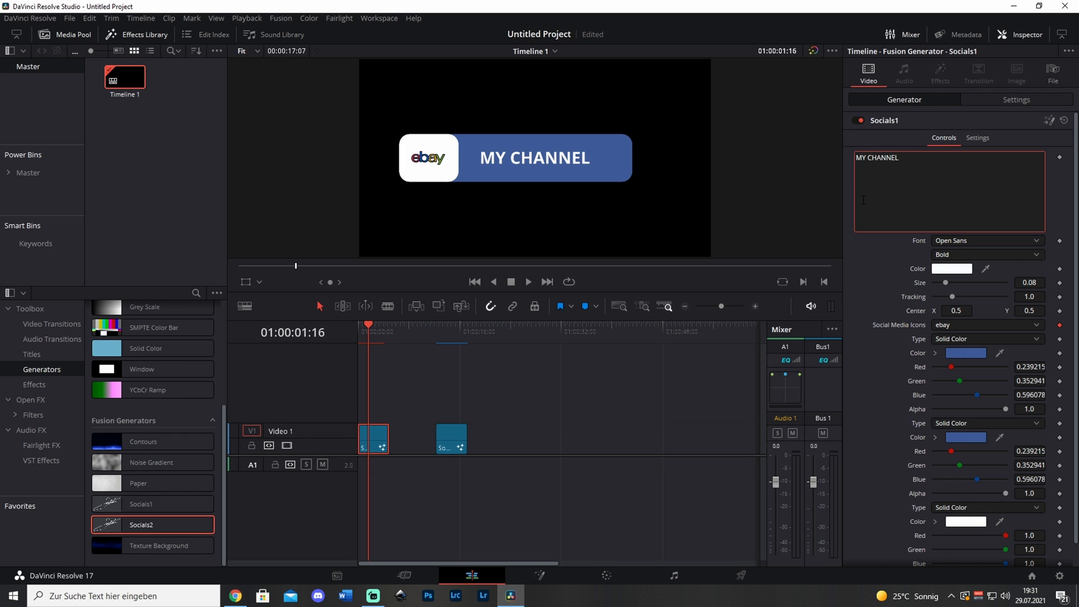
click(878, 158)
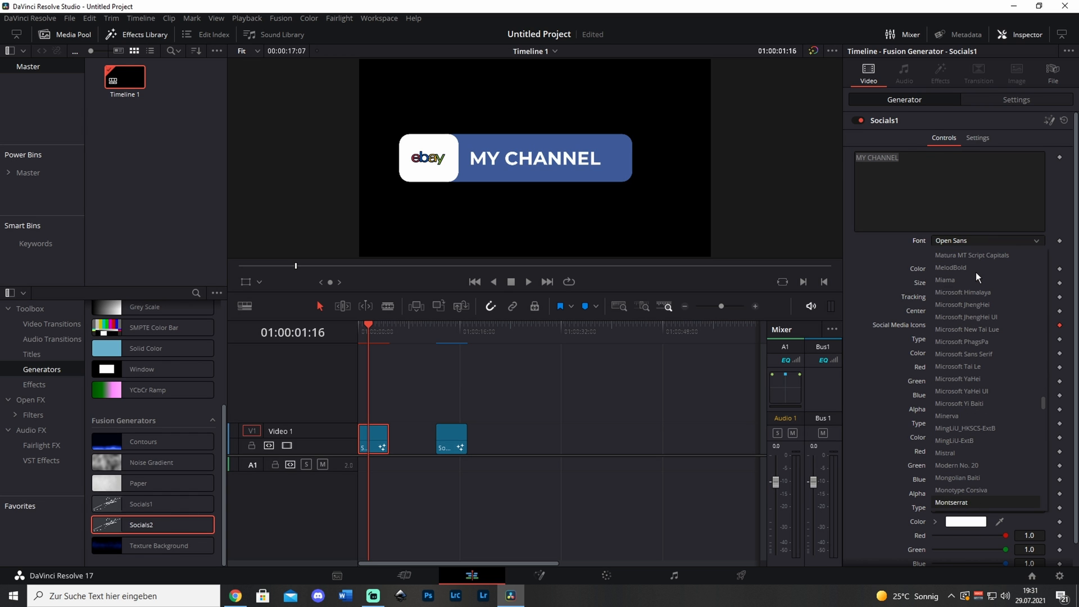
click(951, 502)
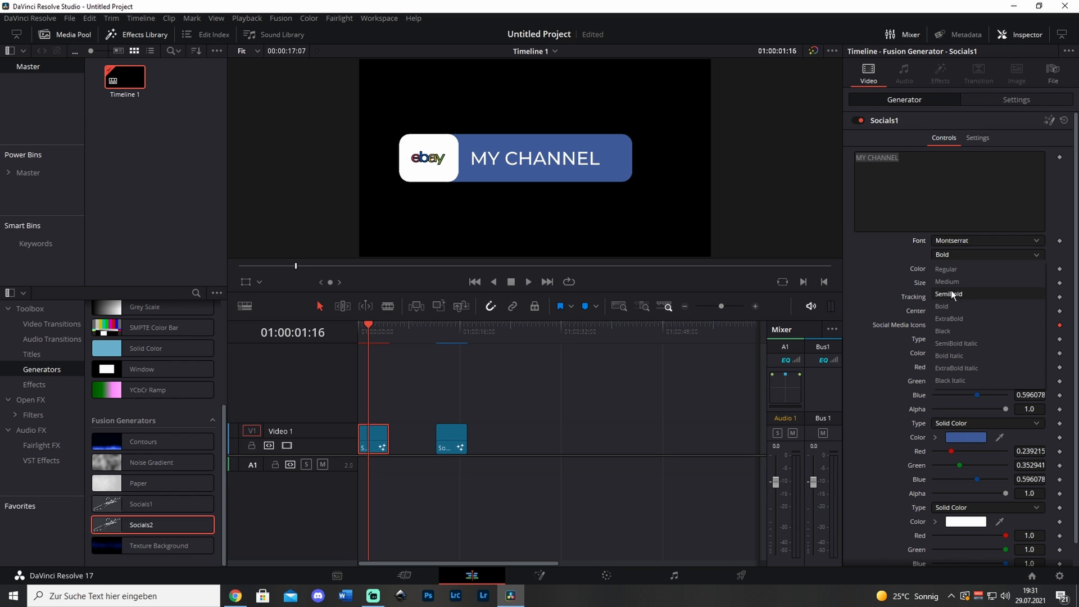
click(948, 269)
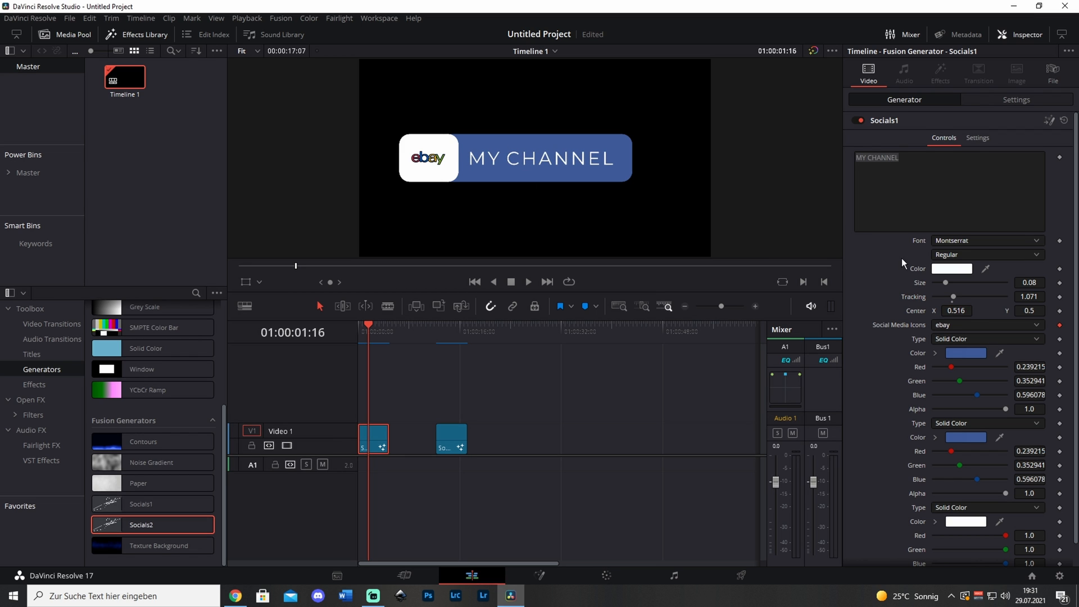
mouse_move(871, 260)
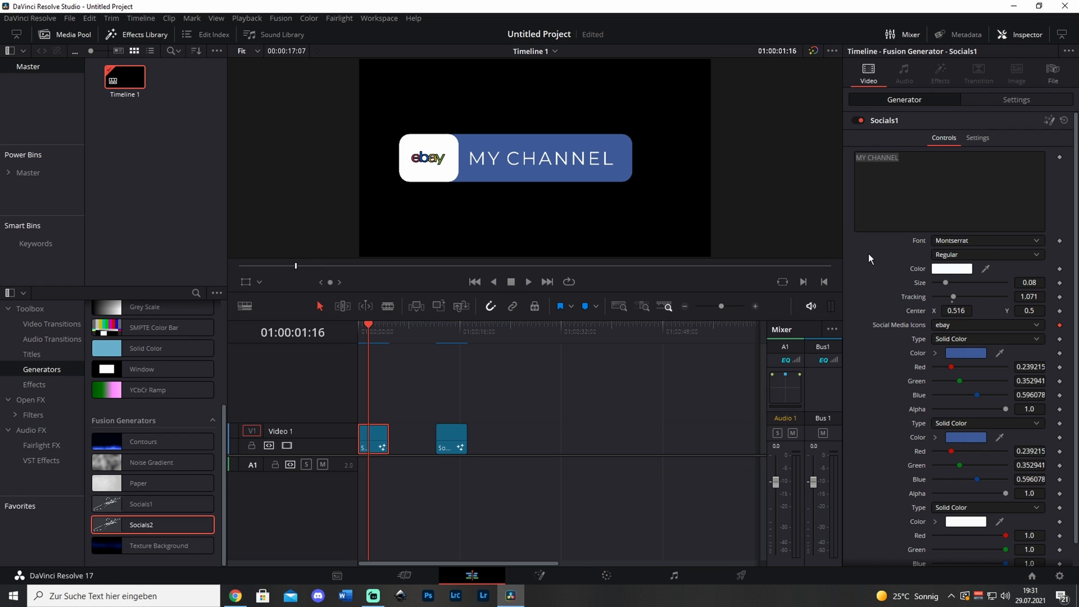
mouse_move(426, 152)
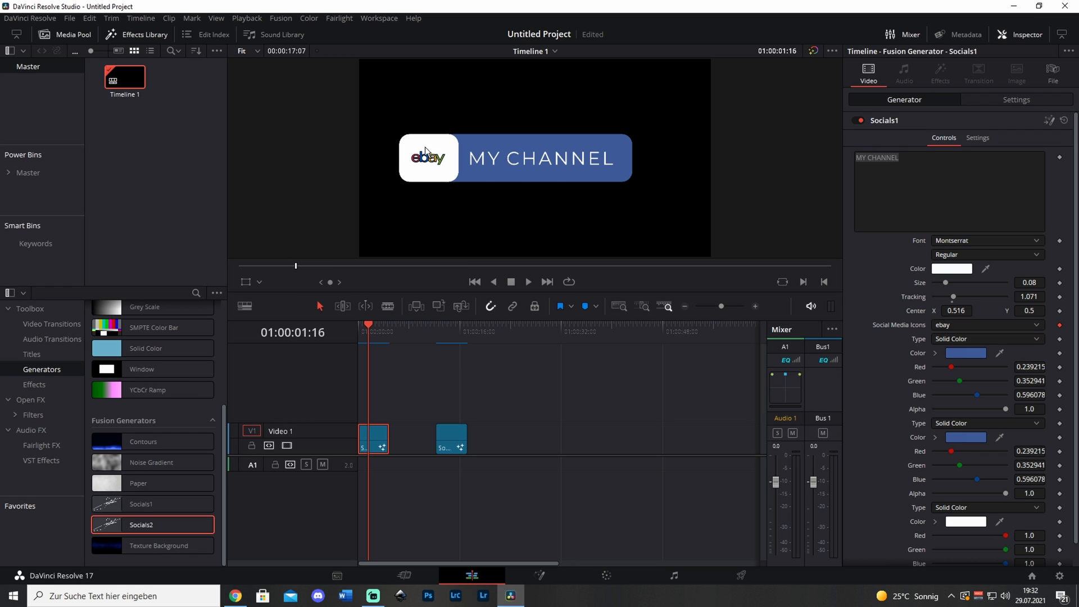
mouse_move(576, 267)
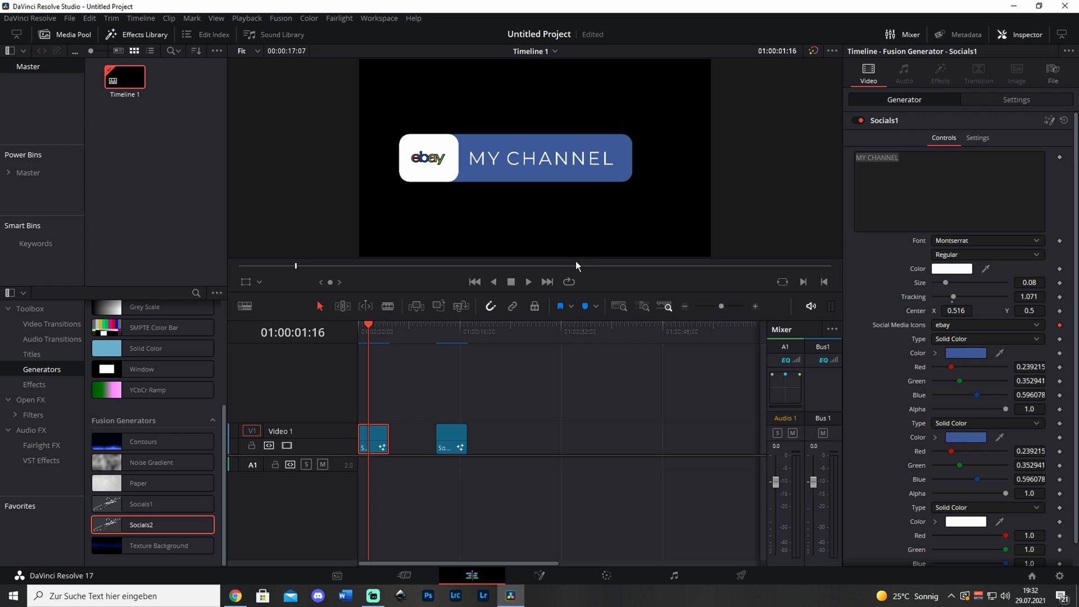
mouse_move(864, 324)
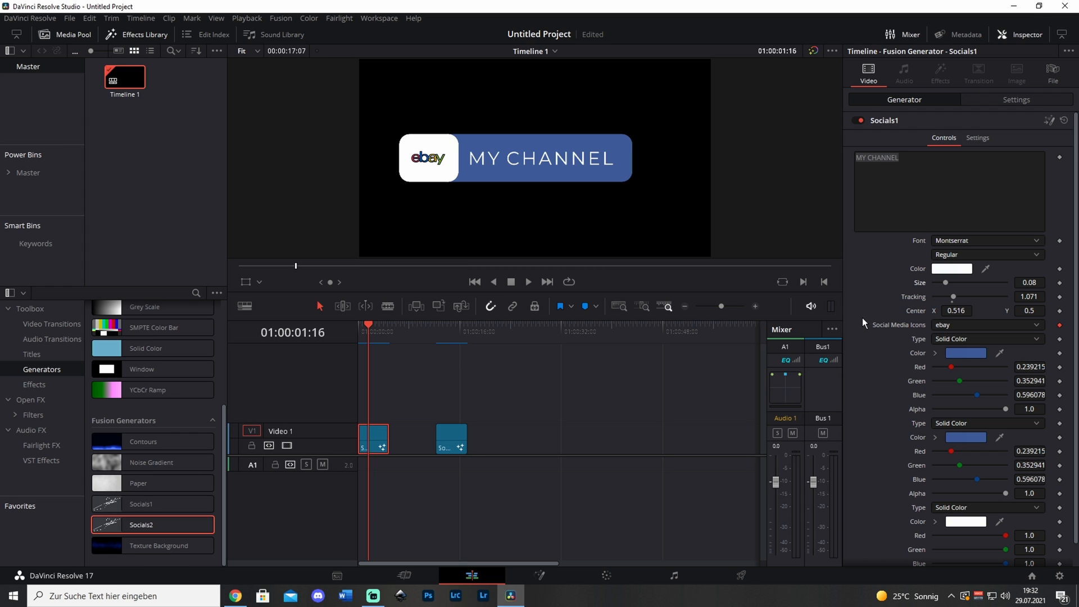
mouse_move(905, 328)
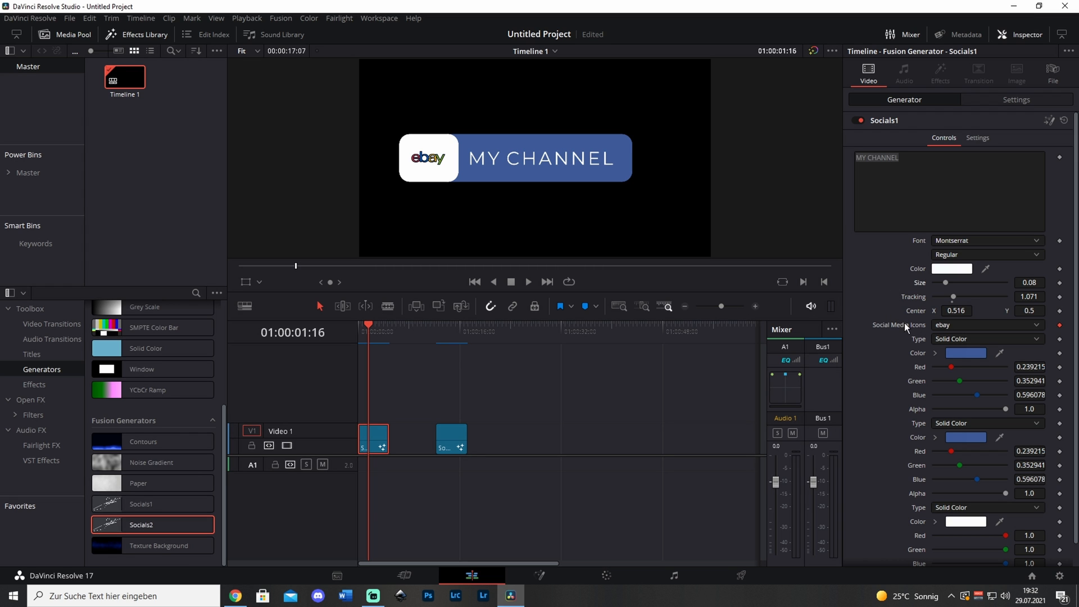
- Choose YouTube instead of eBay in the Social Media Icons dropdown
click(987, 325)
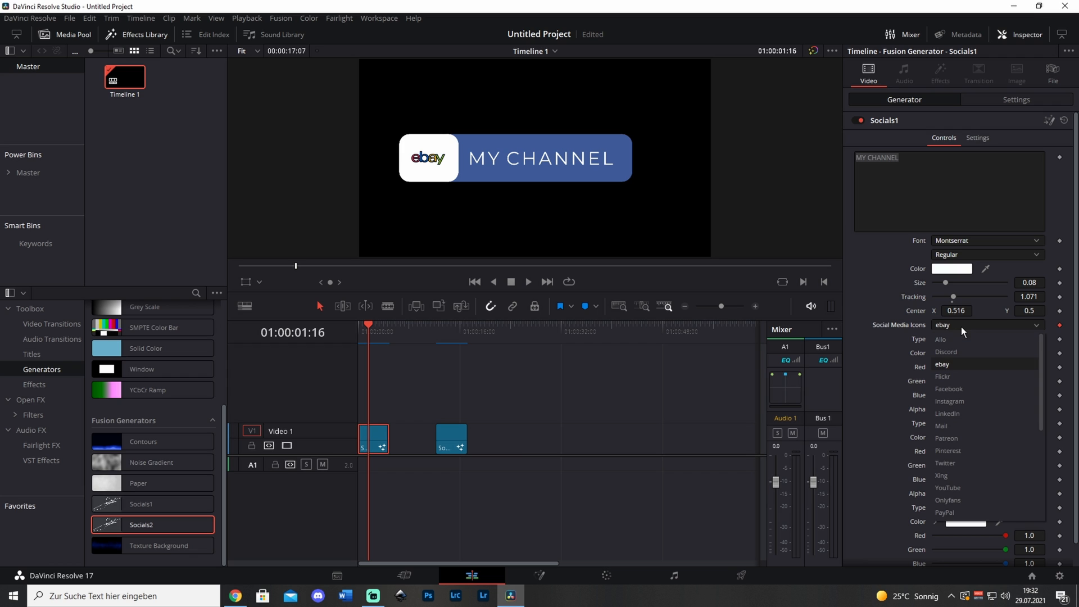
mouse_move(973, 347)
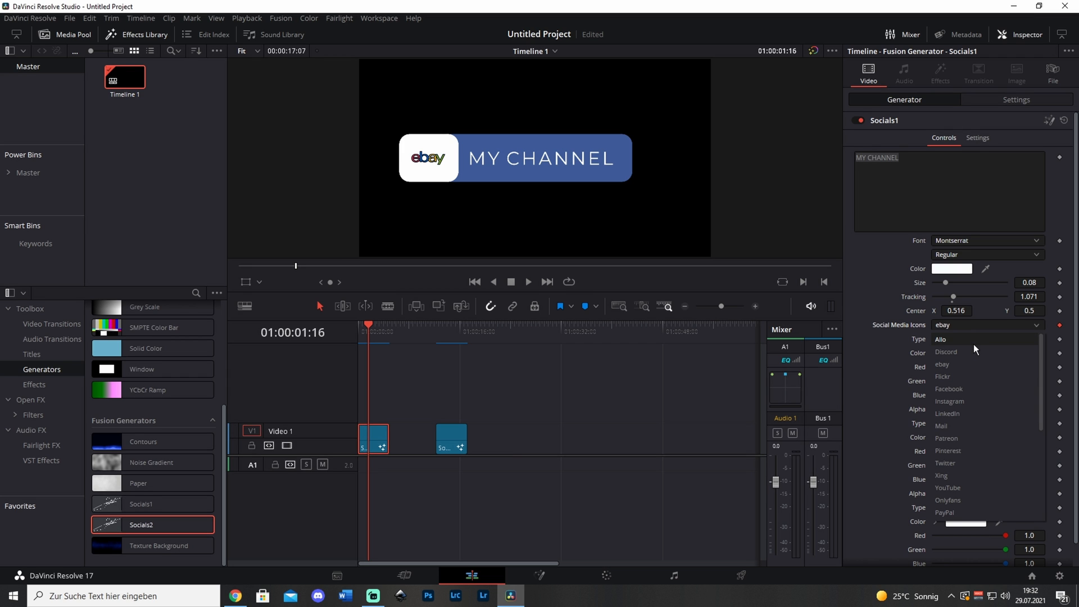
mouse_move(976, 364)
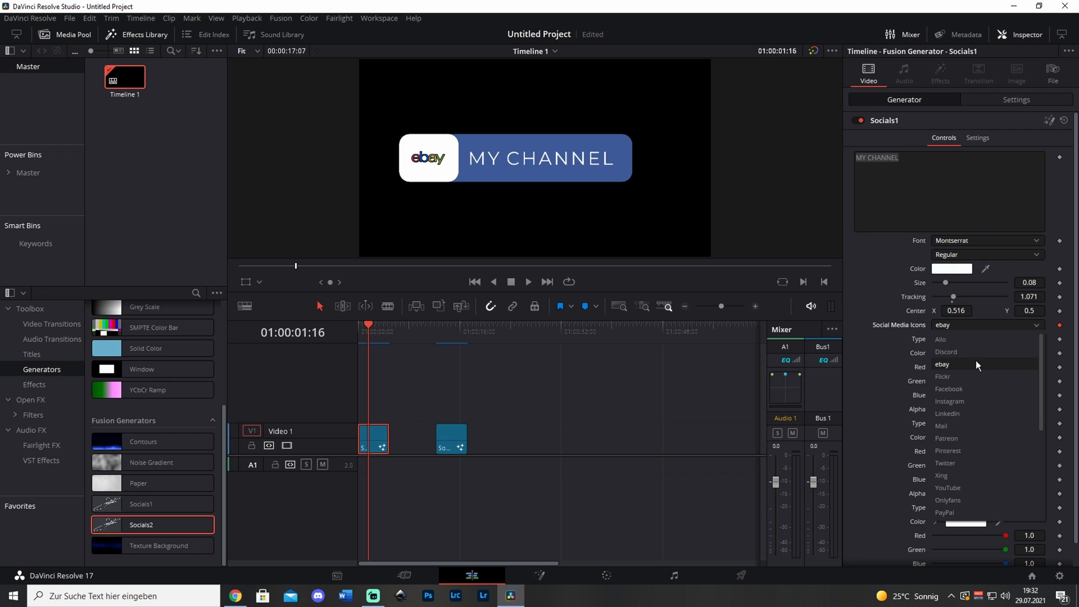
mouse_move(973, 420)
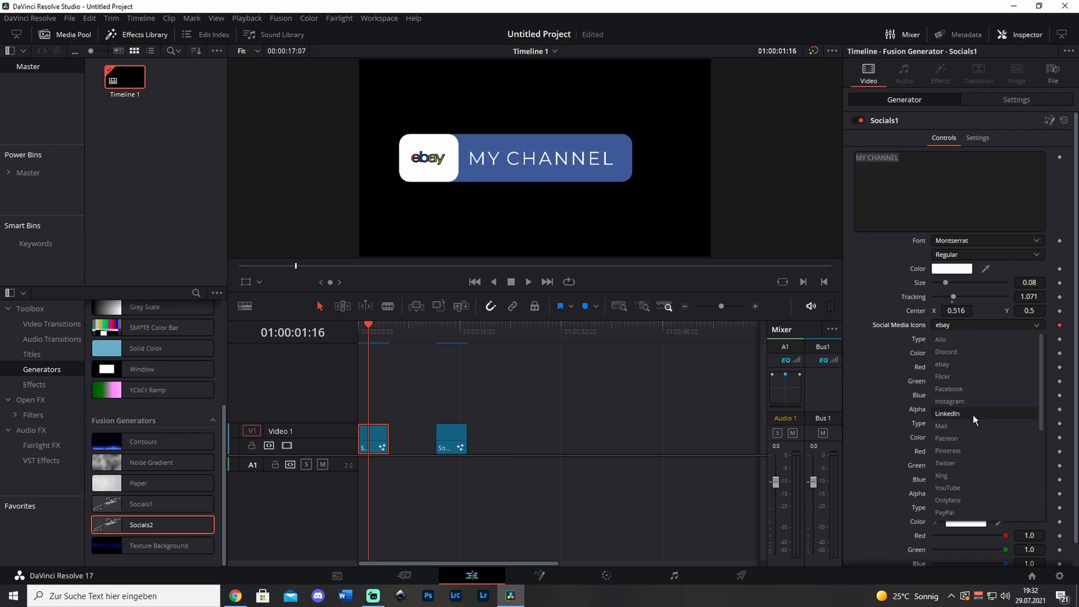
click(948, 487)
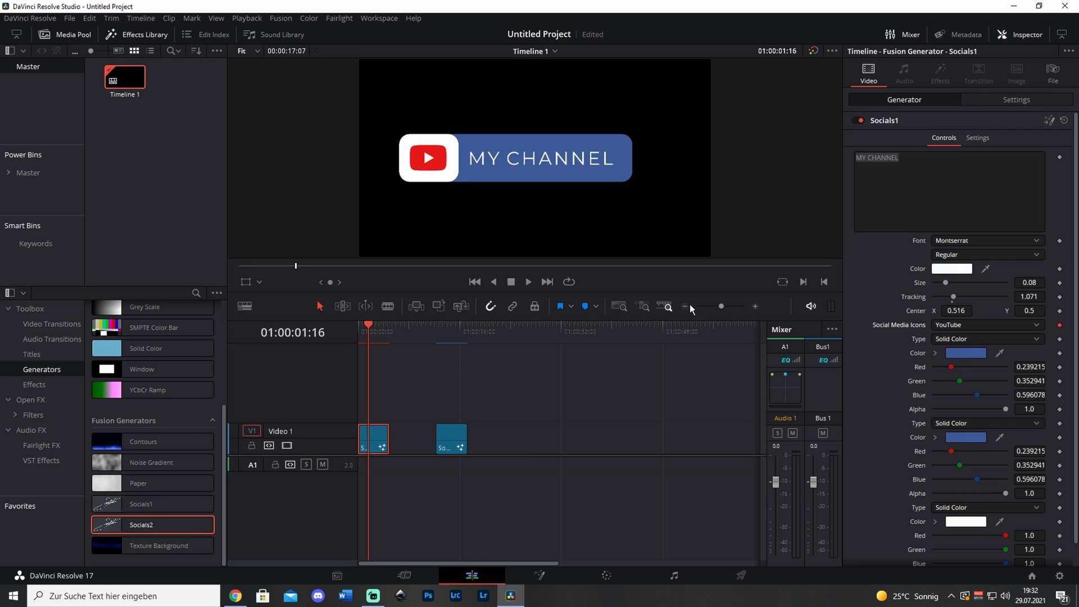
mouse_move(436, 155)
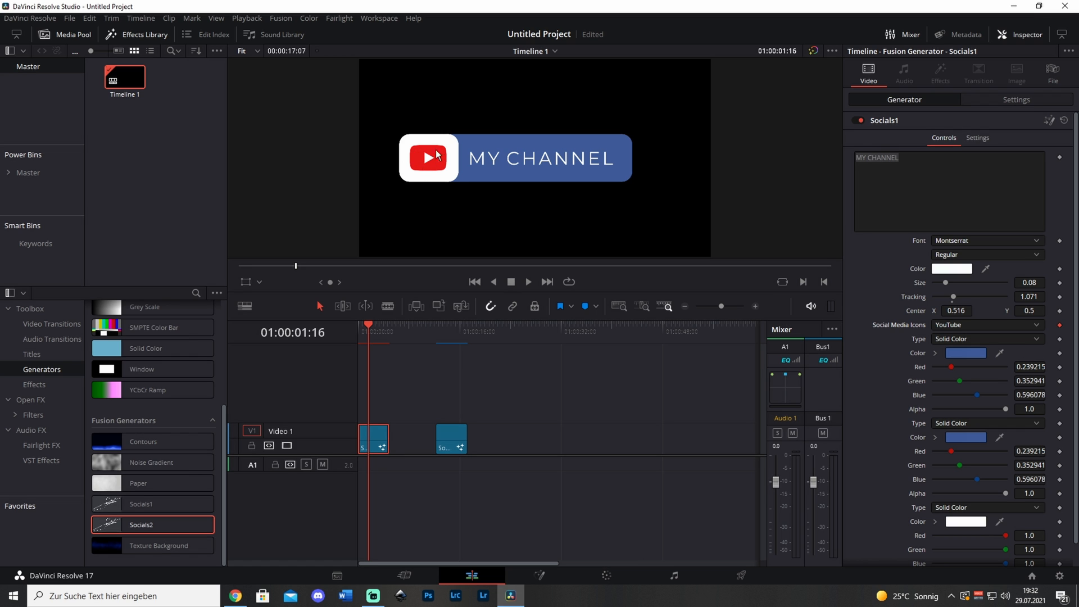
mouse_move(833, 337)
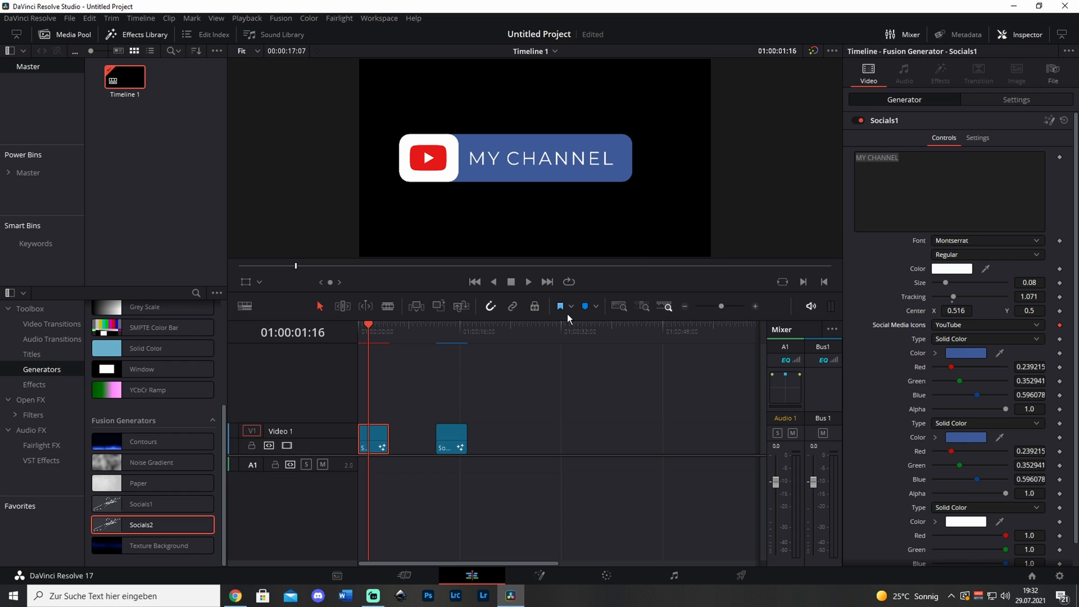
mouse_move(964, 353)
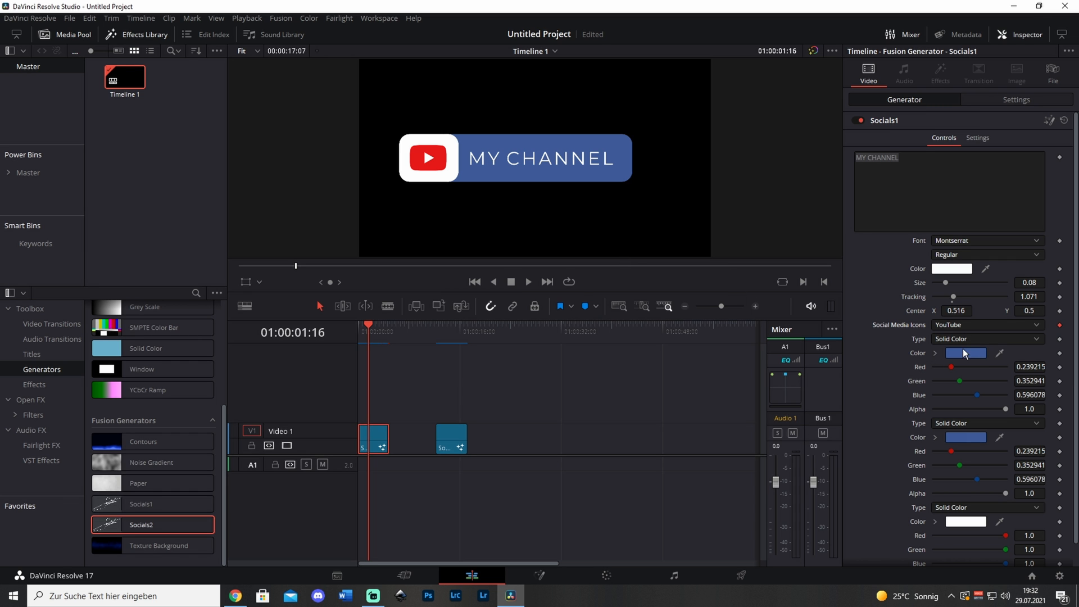
- Set the banner's first solid colour, the end tab, to red
click(965, 353)
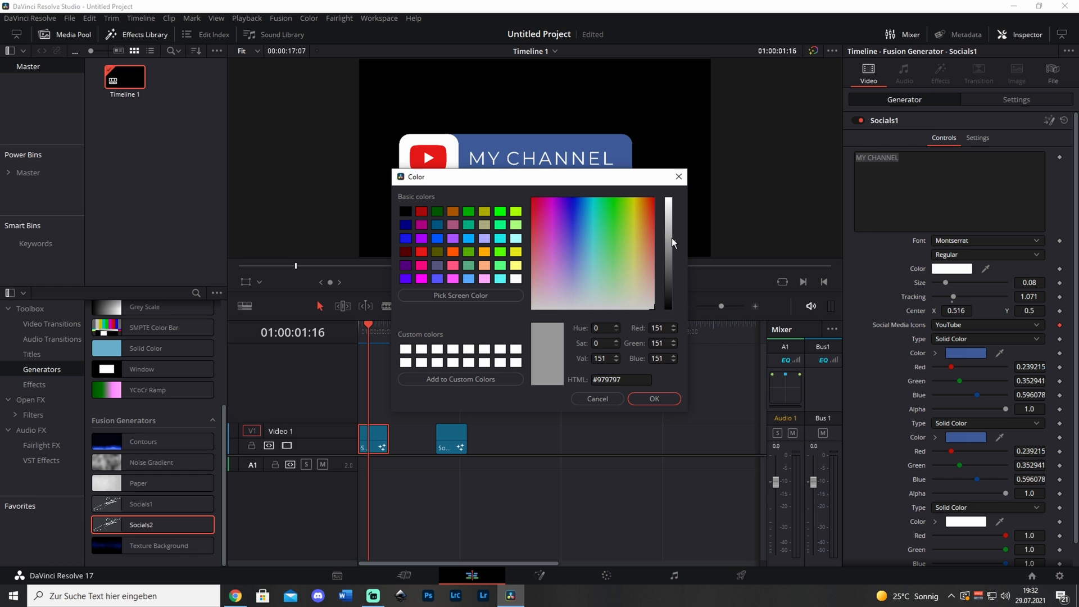
click(652, 399)
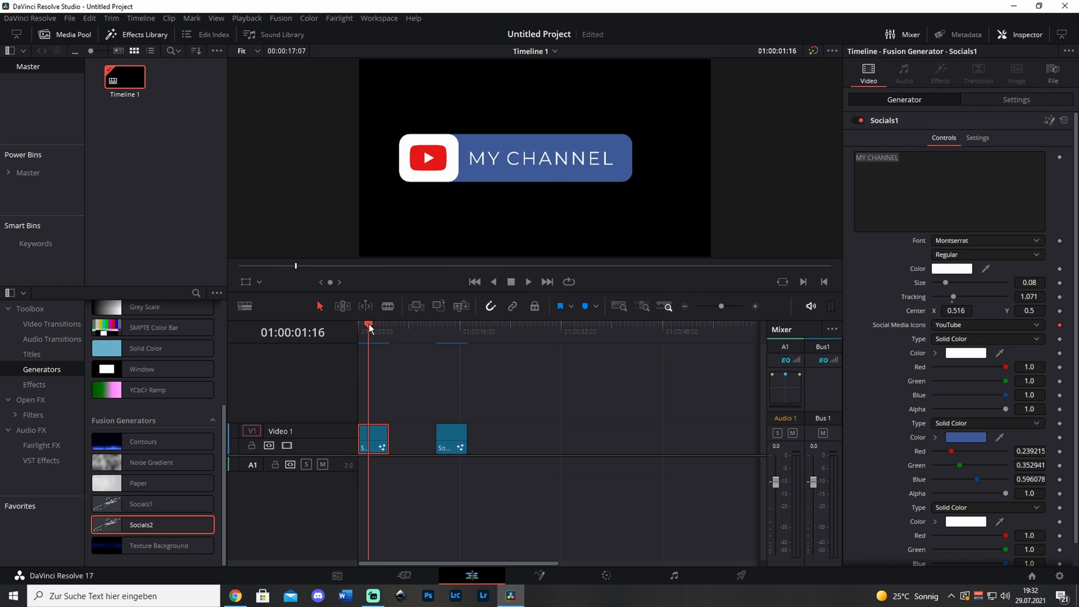
click(362, 327)
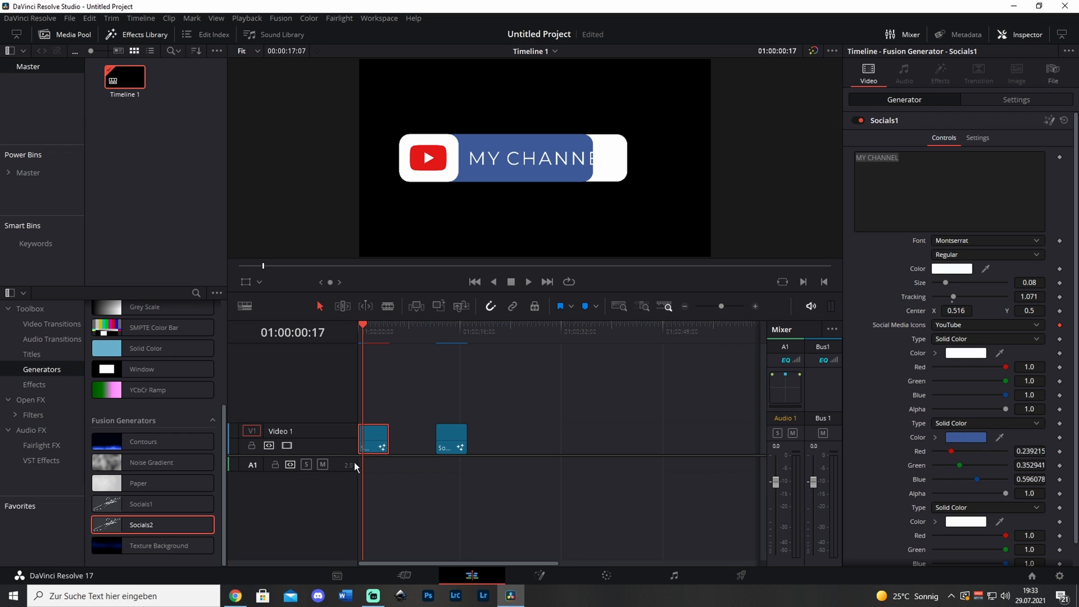
mouse_move(621, 171)
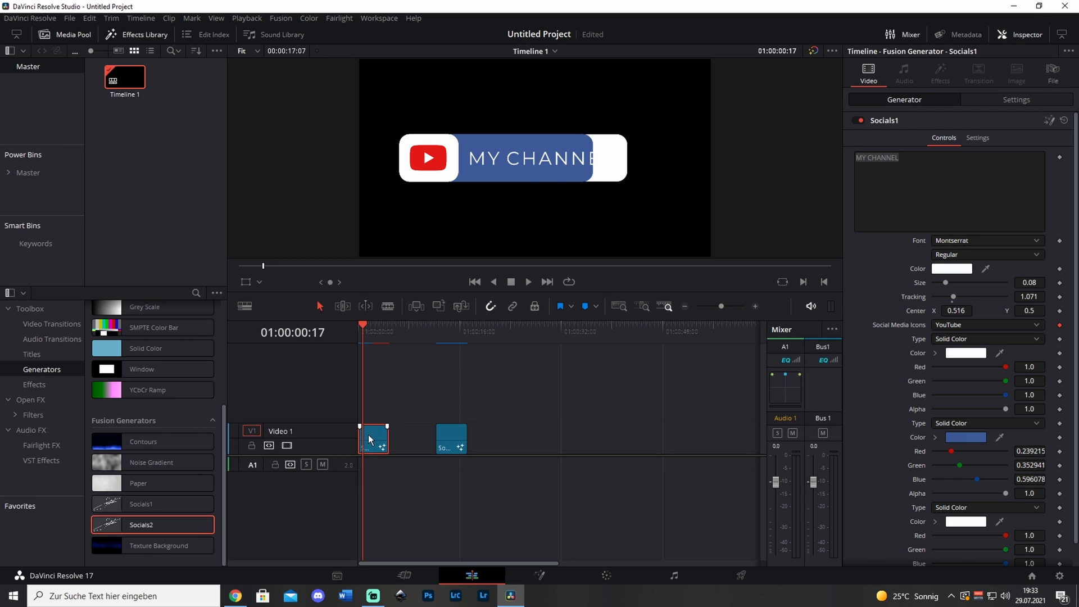
click(965, 353)
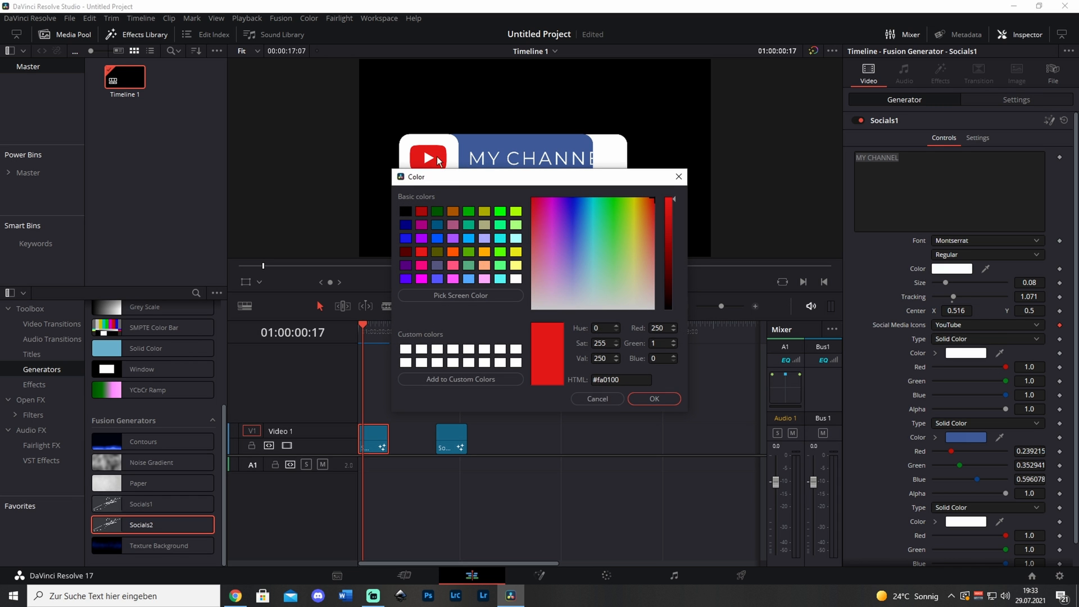
click(653, 398)
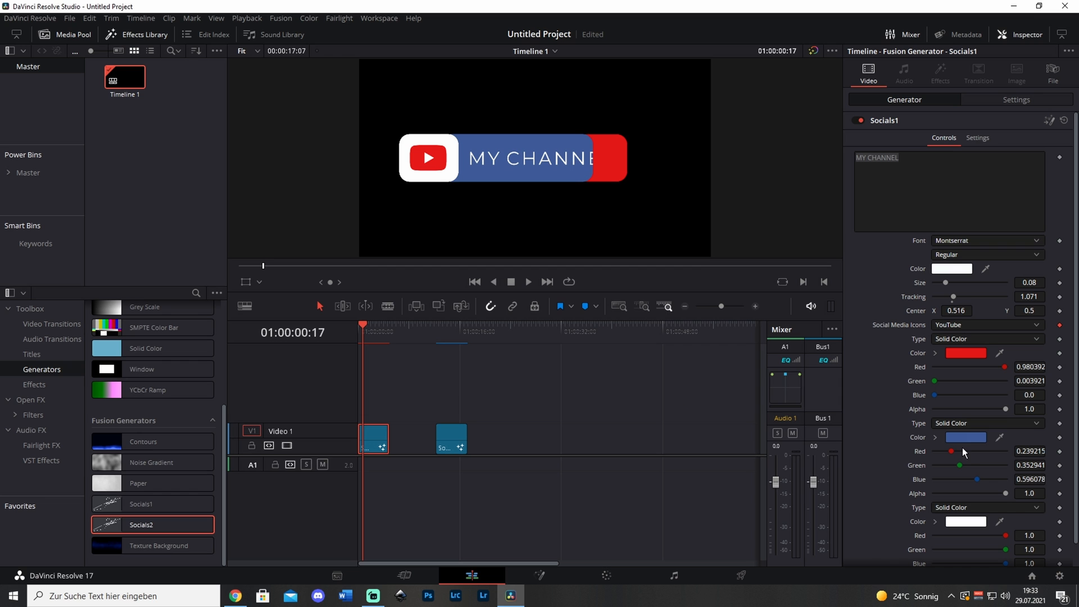
- Make the banner bar white and the MY CHANNEL text black
click(964, 437)
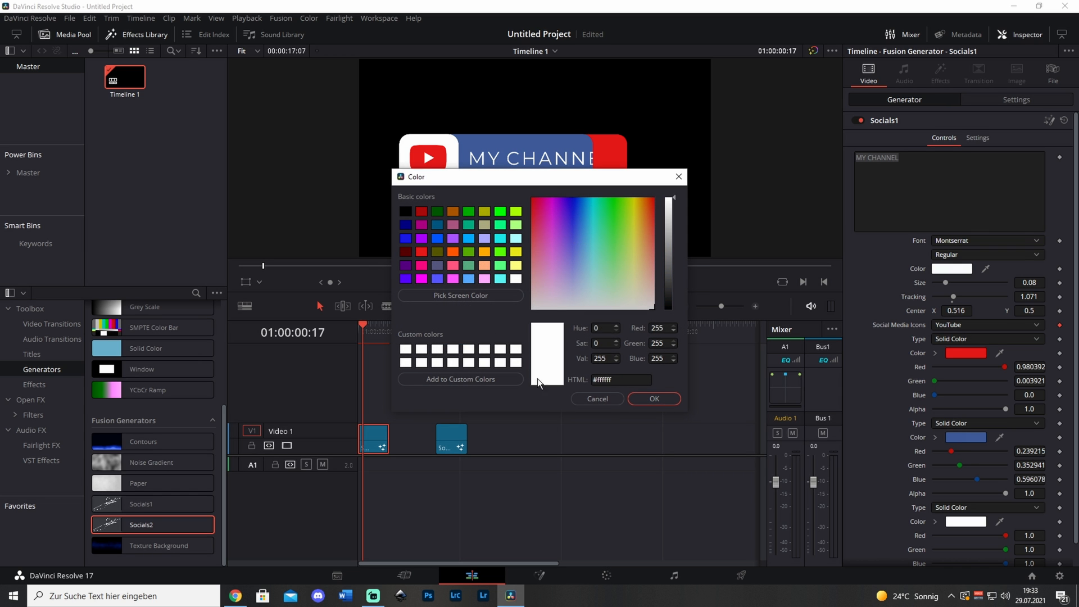
click(653, 399)
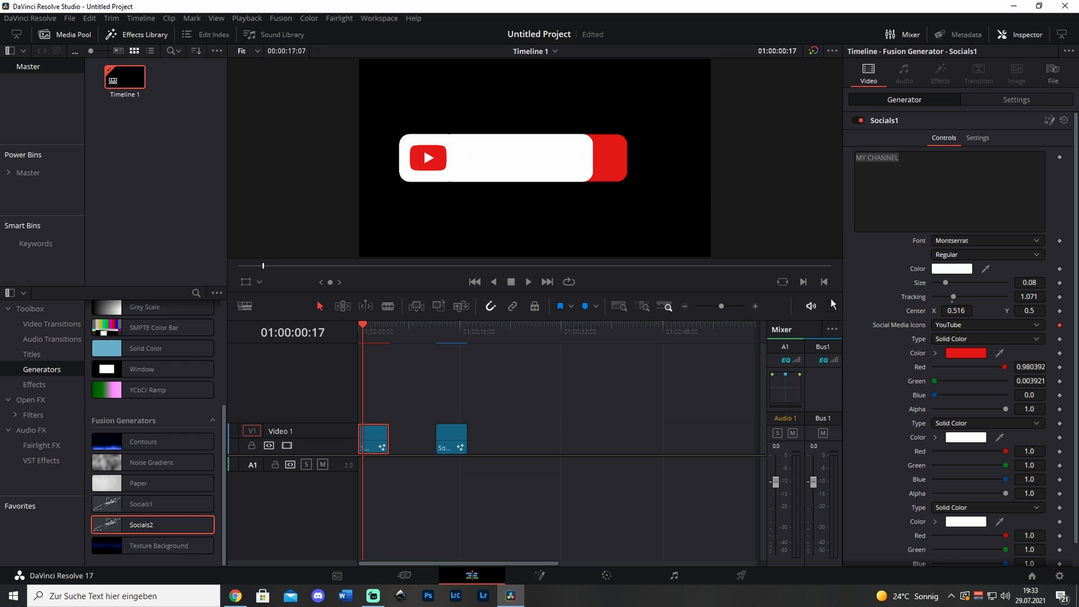
click(952, 269)
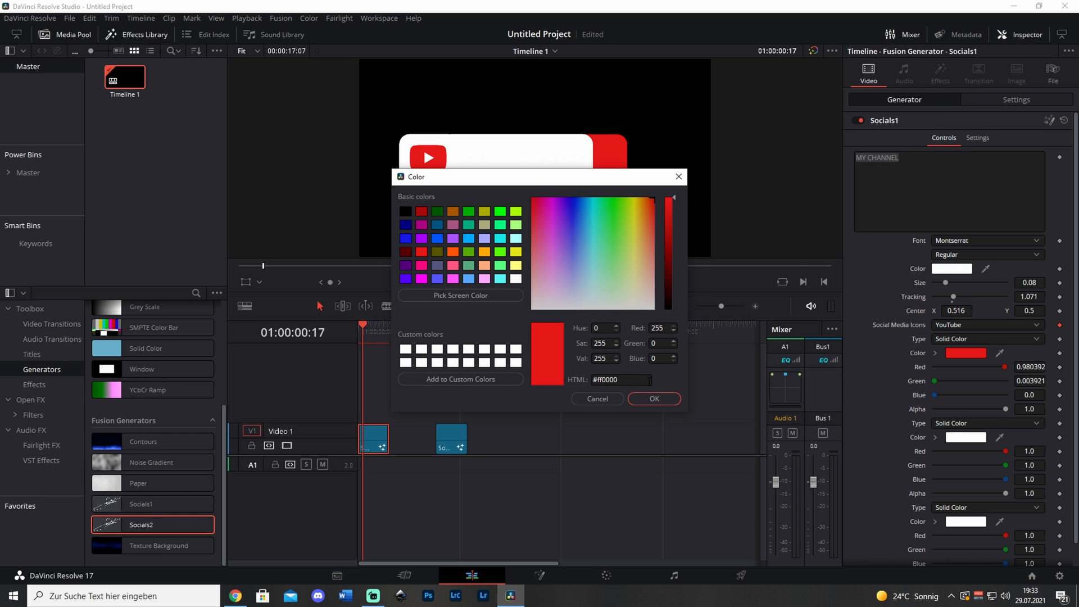
click(653, 399)
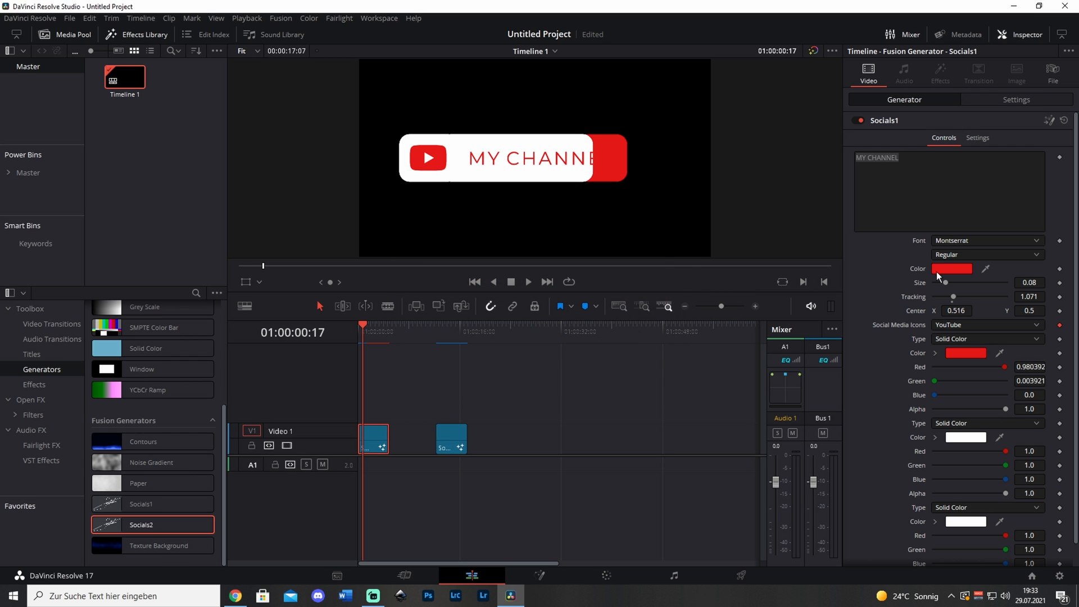
click(952, 269)
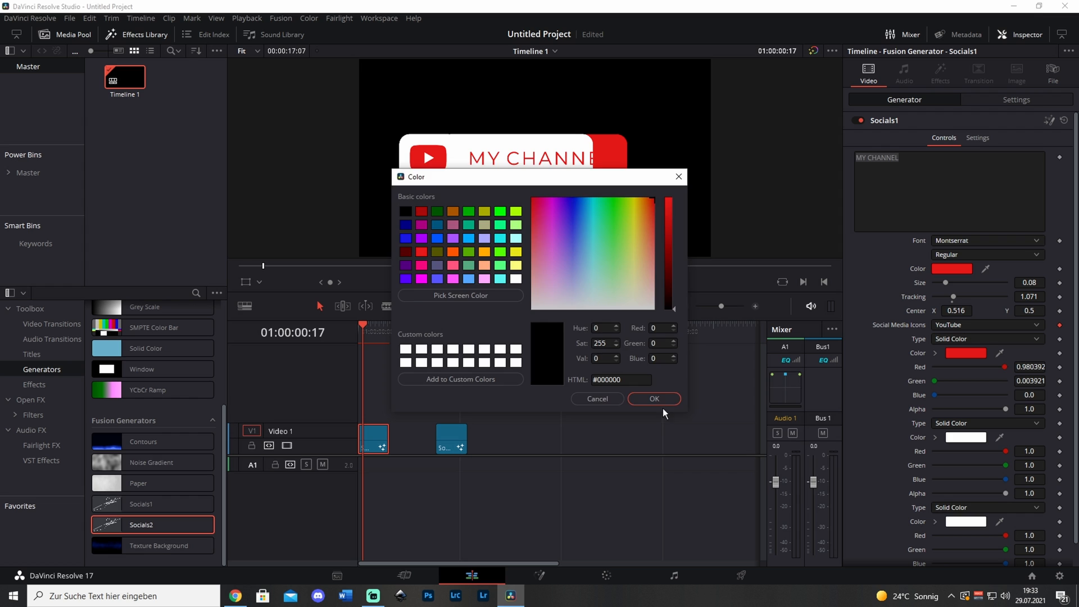
click(653, 399)
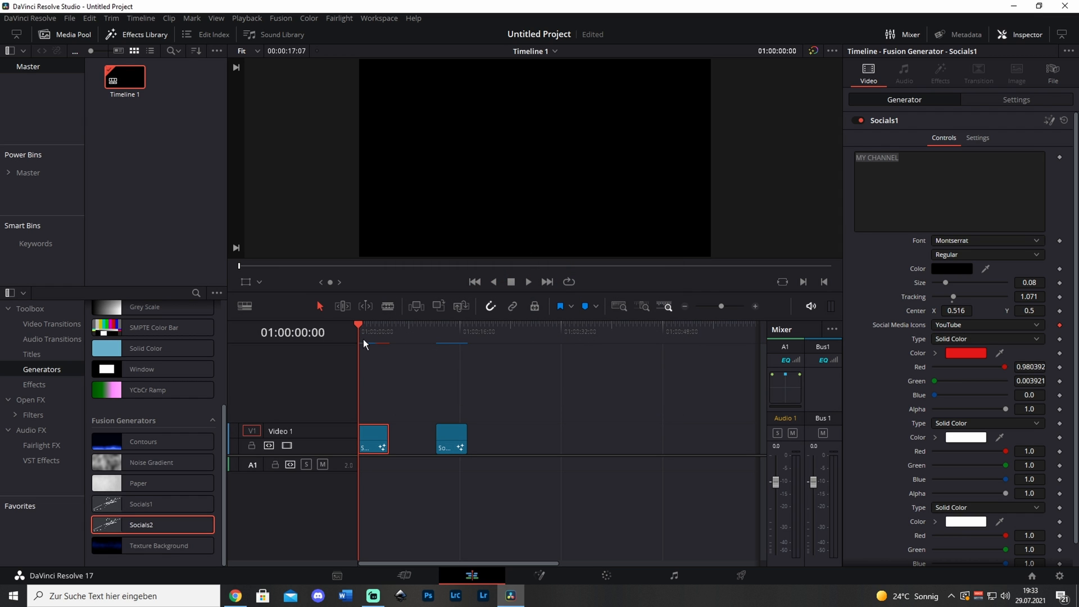
mouse_move(324, 349)
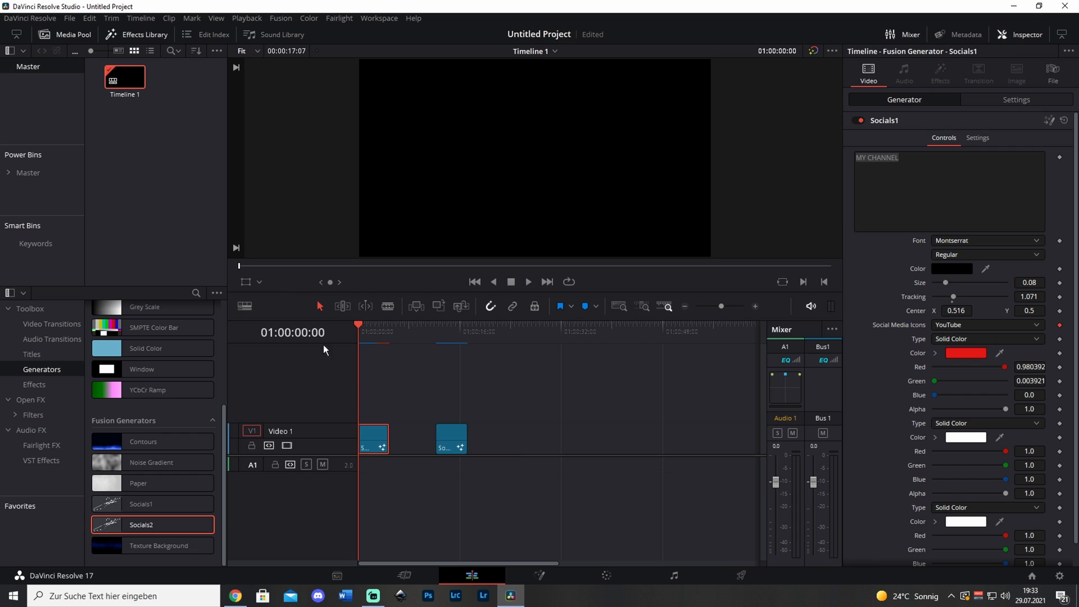
- Reposition the banner with the Transform overlay, return to the first frame, and select Socials2
click(246, 283)
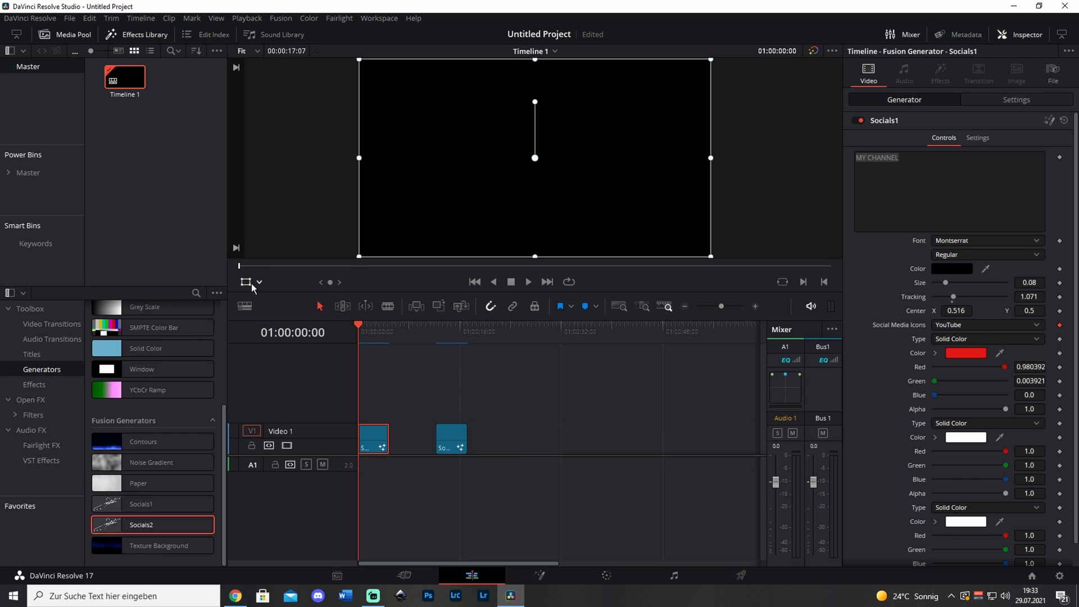
mouse_move(353, 321)
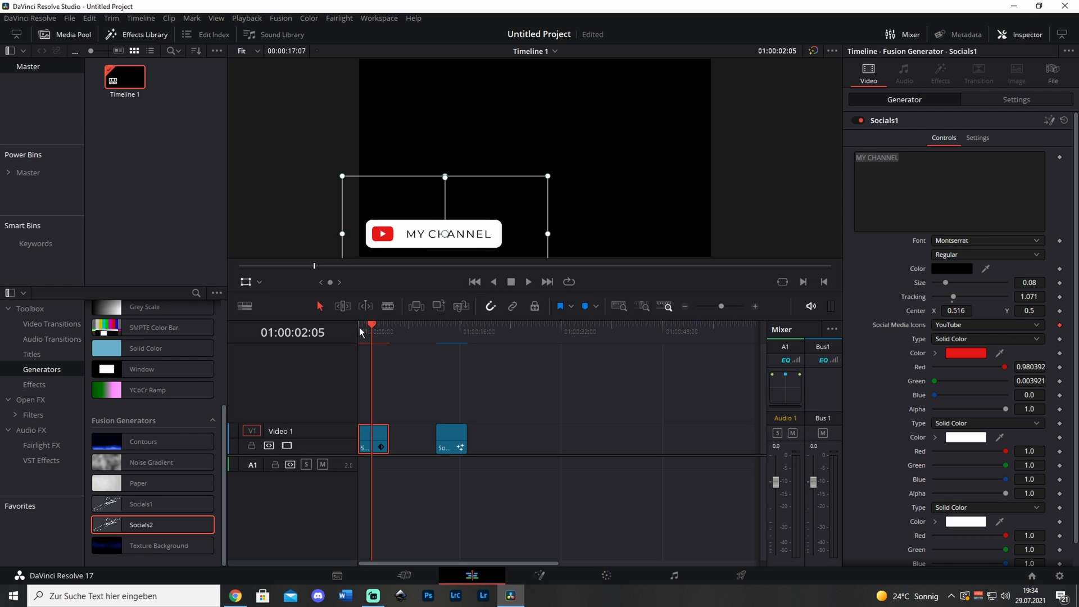
click(474, 281)
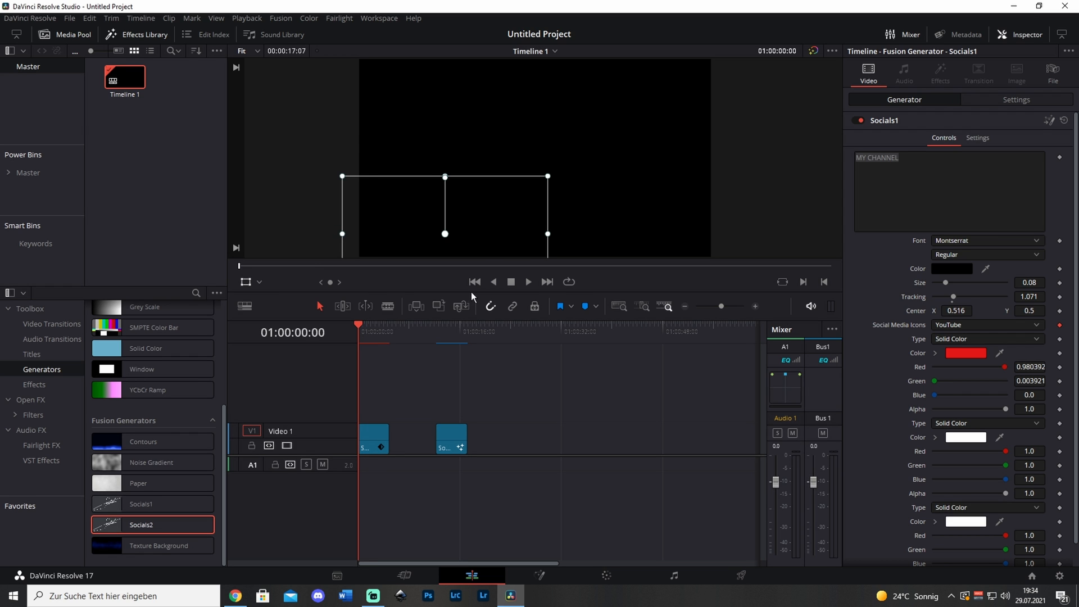
mouse_move(472, 380)
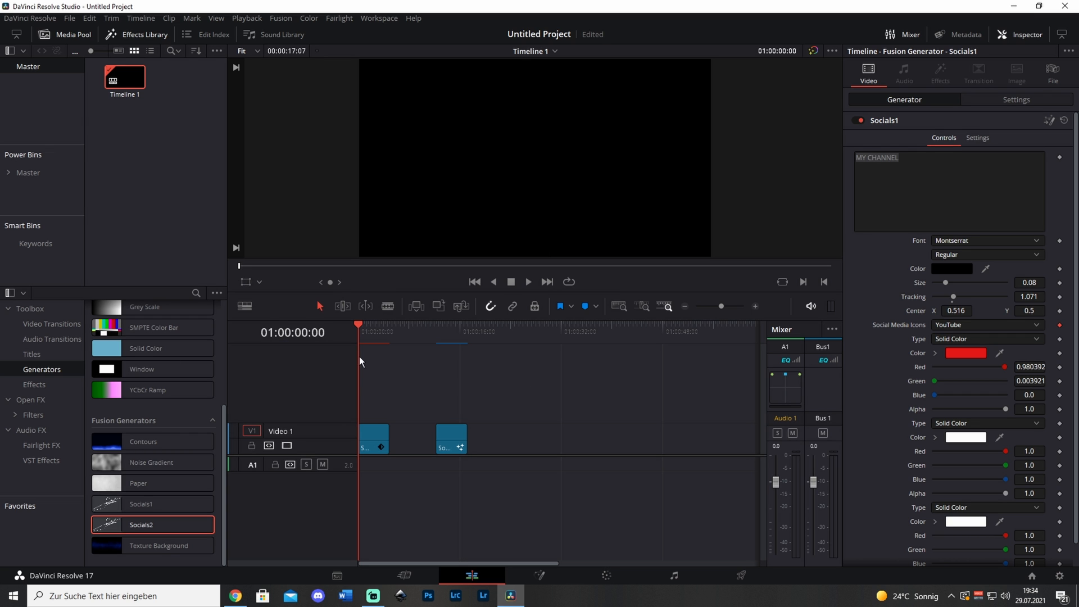
mouse_move(372, 342)
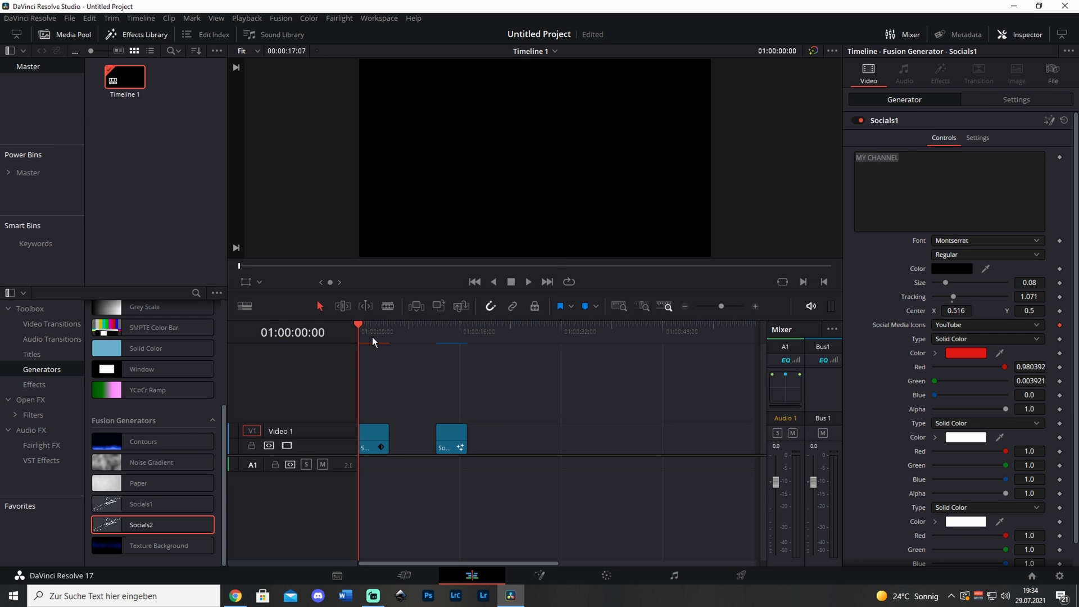
click(448, 331)
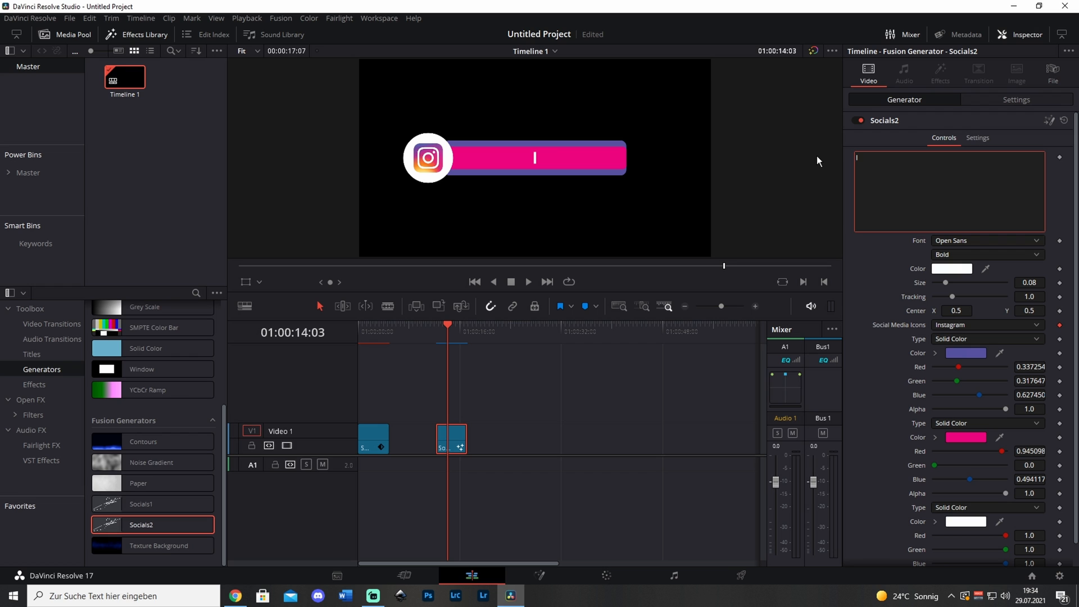
mouse_move(969, 276)
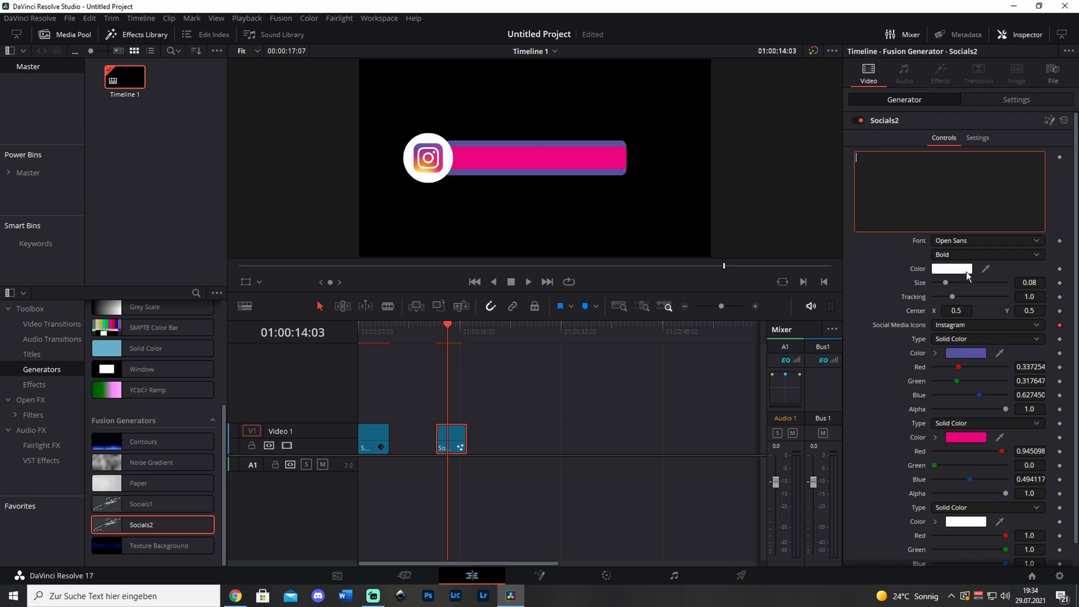
- Choose Pinterest instead of Instagram in the Social Media Icons dropdown
click(985, 325)
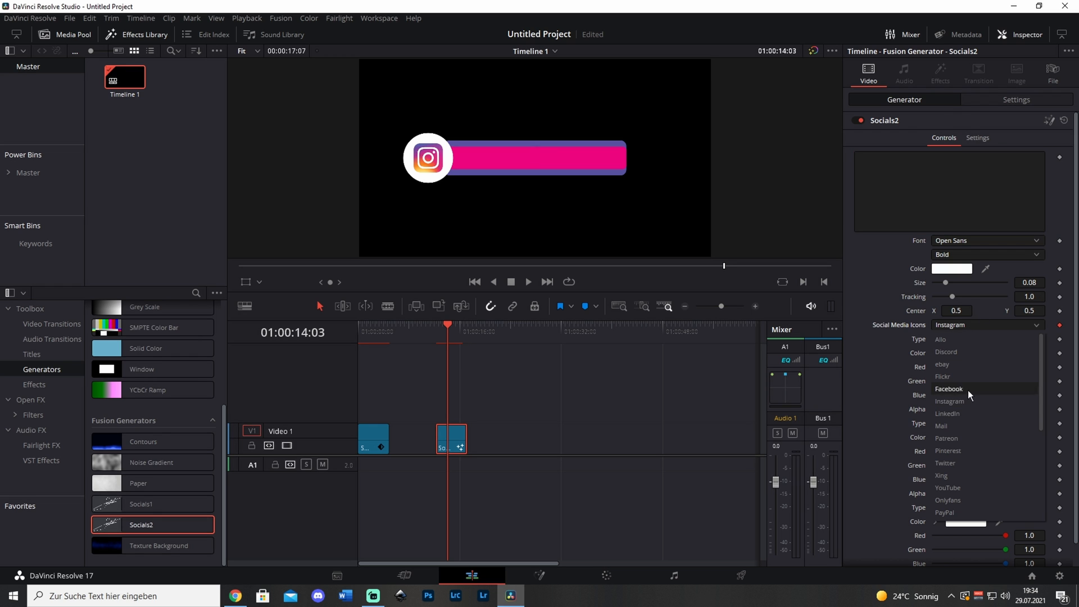
mouse_move(971, 439)
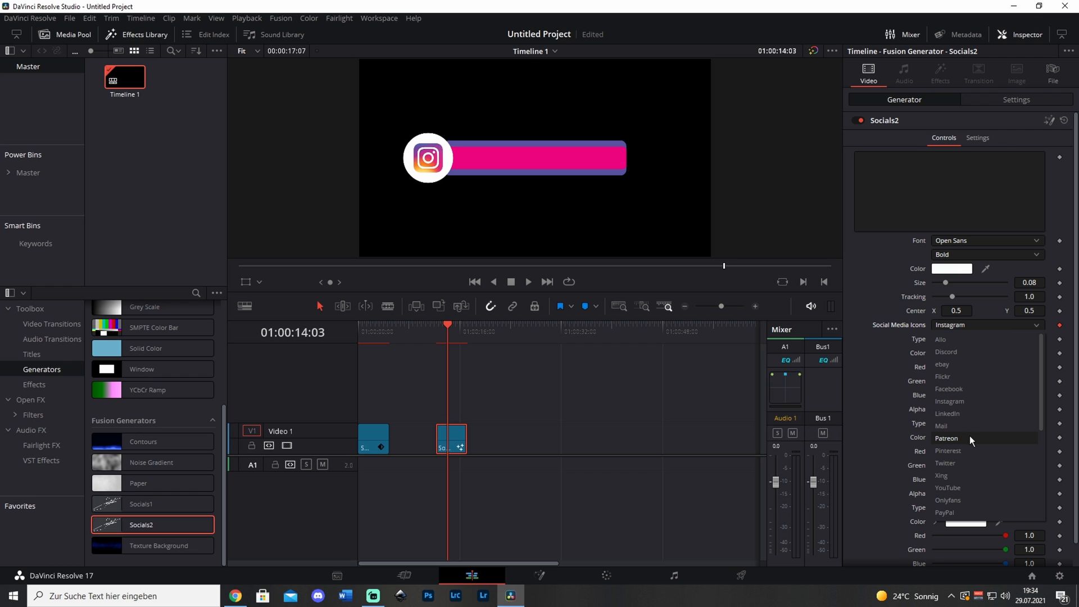
click(948, 451)
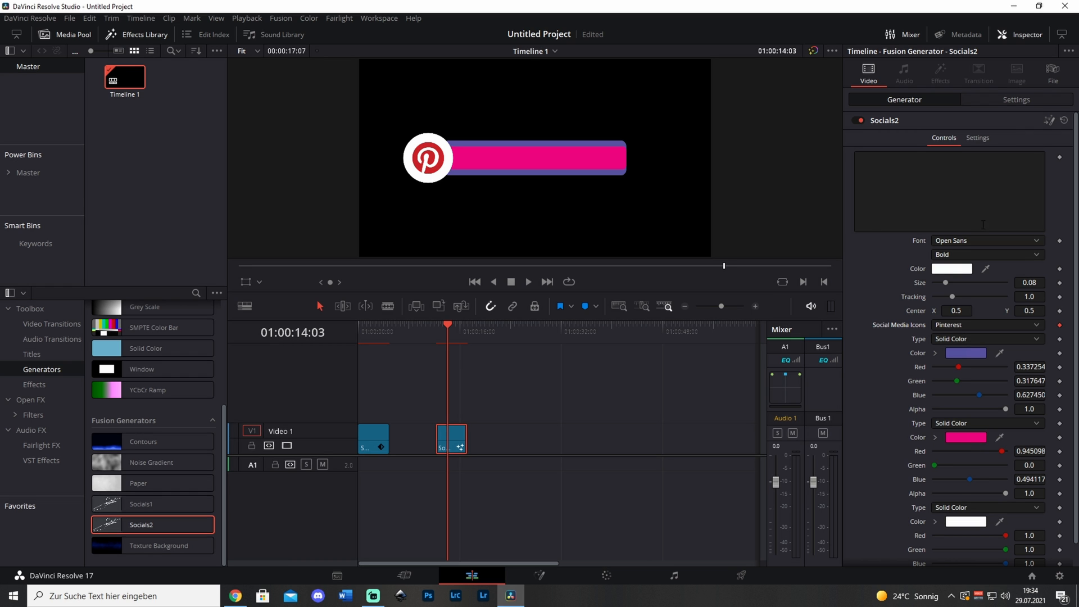
mouse_move(441, 225)
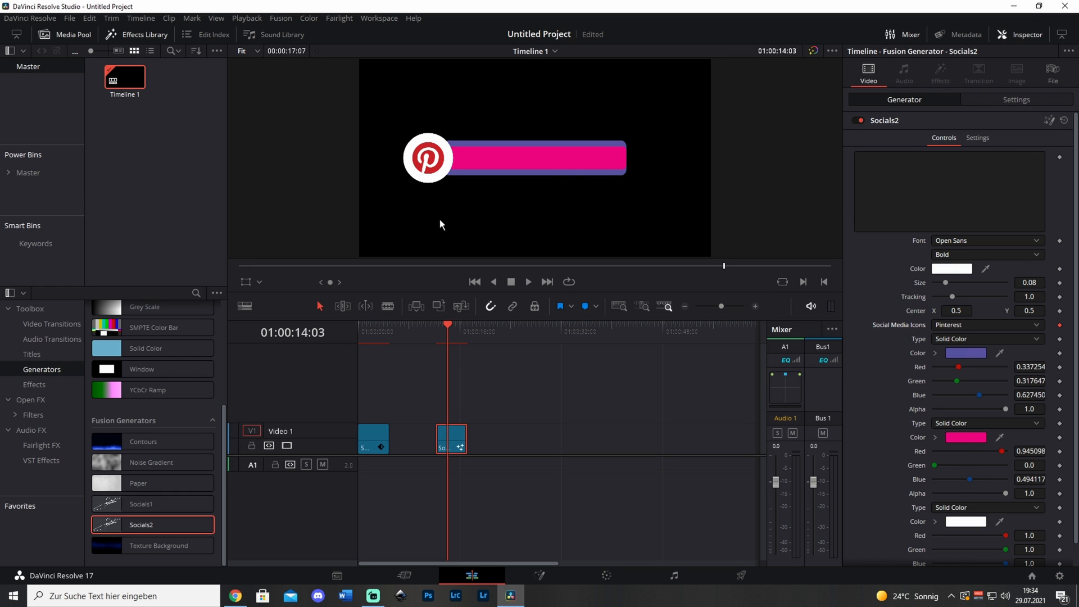
mouse_move(967, 357)
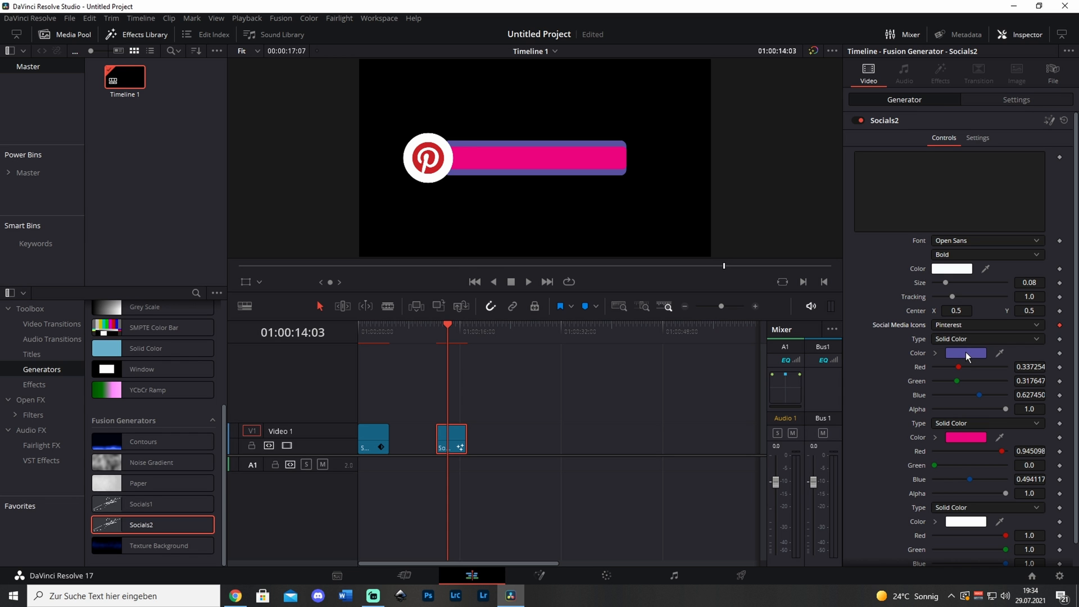
- Make the Pinterest banner outline white and pick the Pinterest logo's red for the bar
click(965, 353)
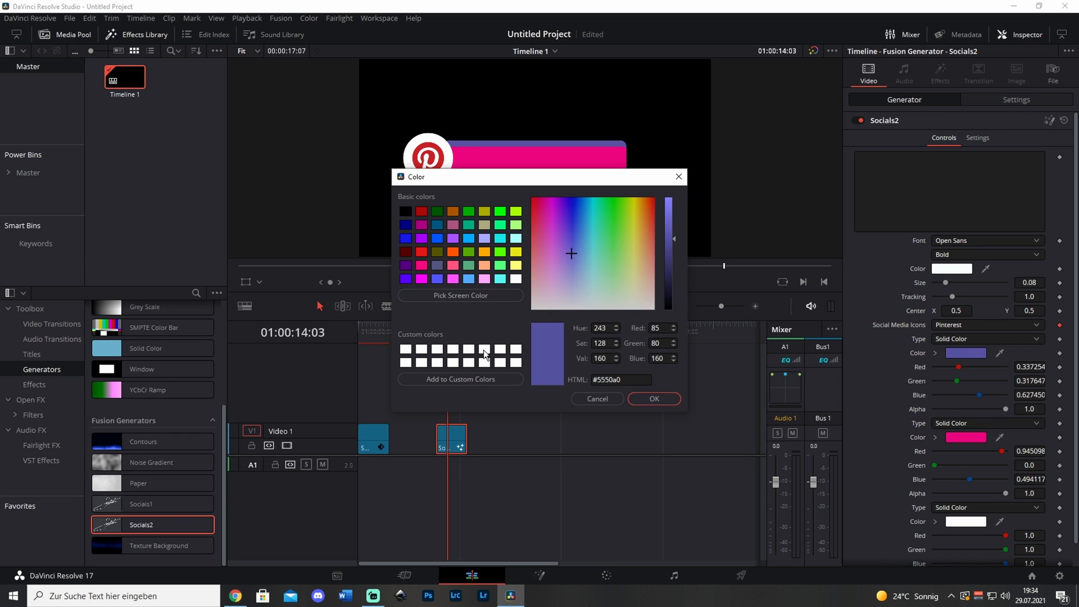
click(652, 398)
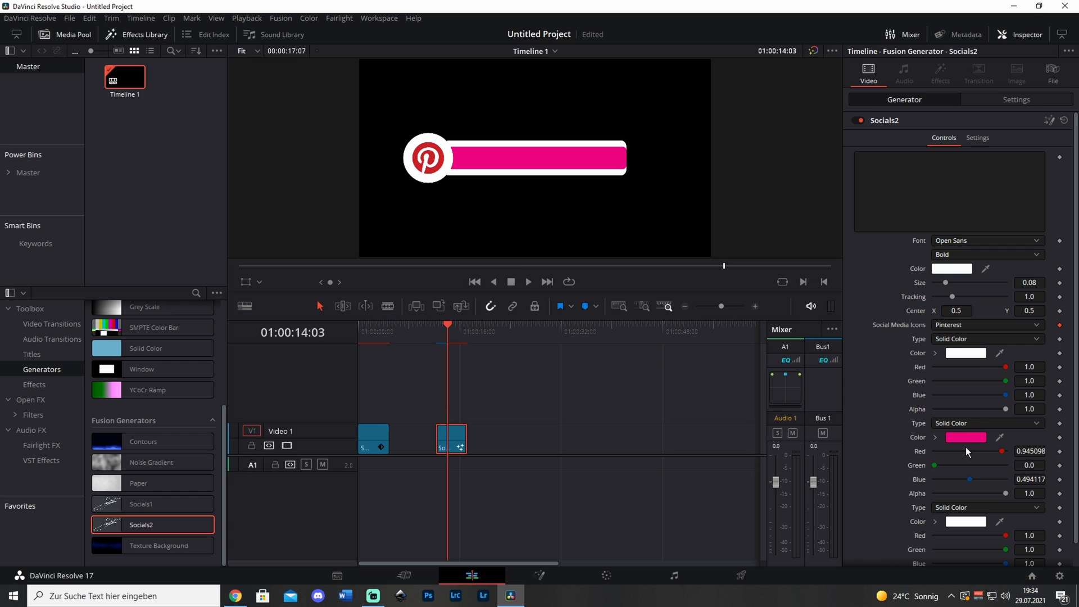
click(965, 437)
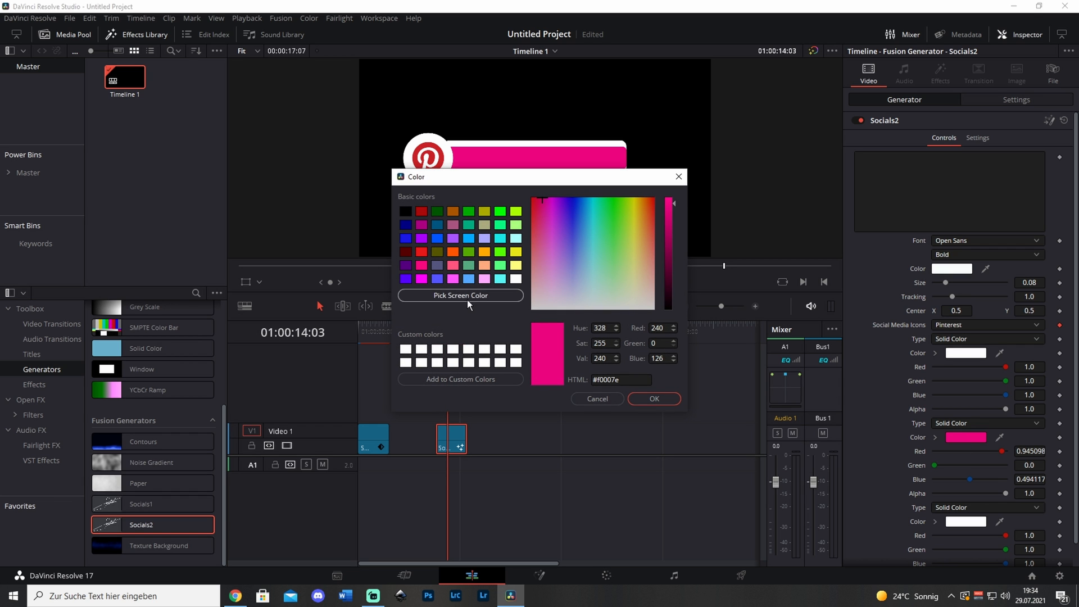
click(460, 295)
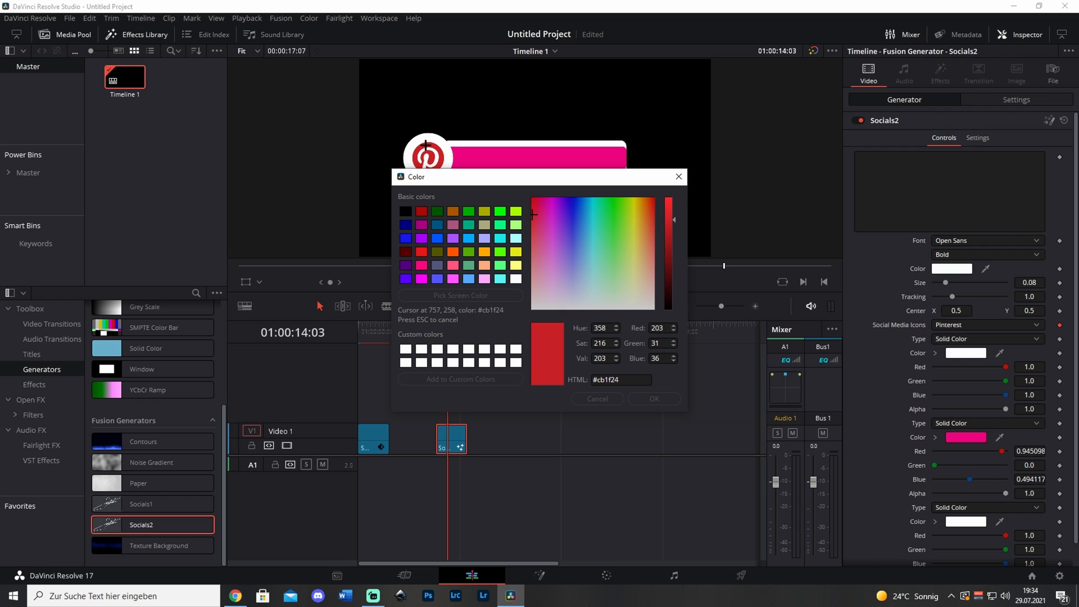
click(653, 399)
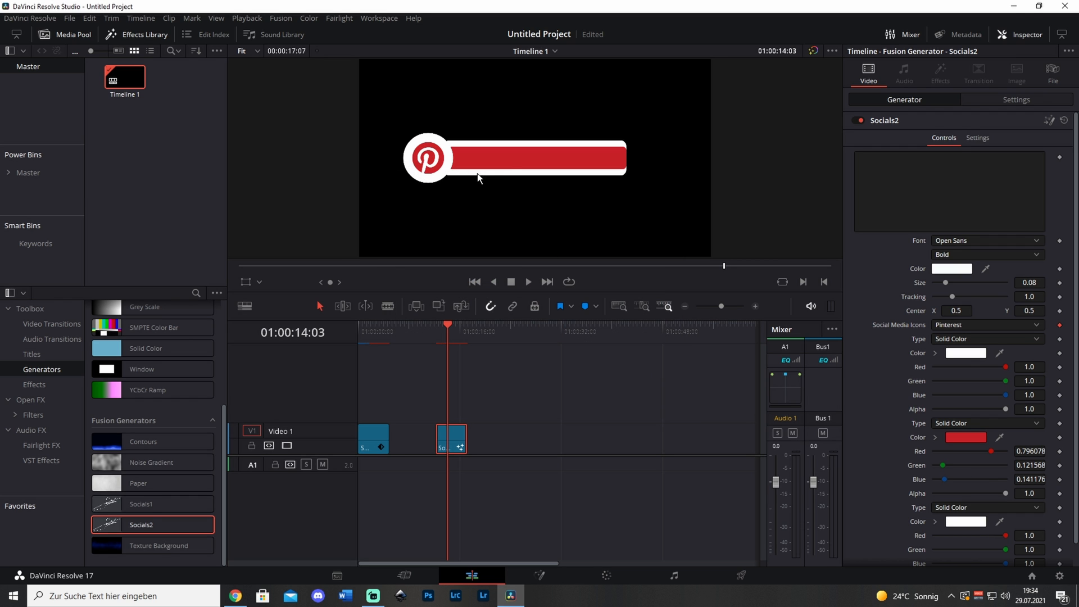
mouse_move(855, 245)
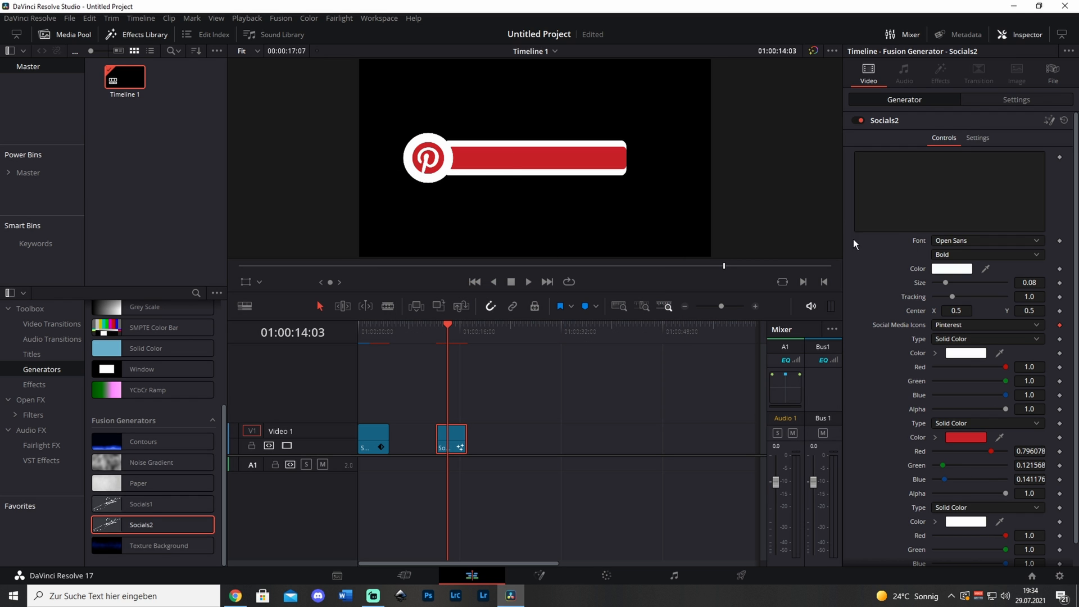
click(950, 192)
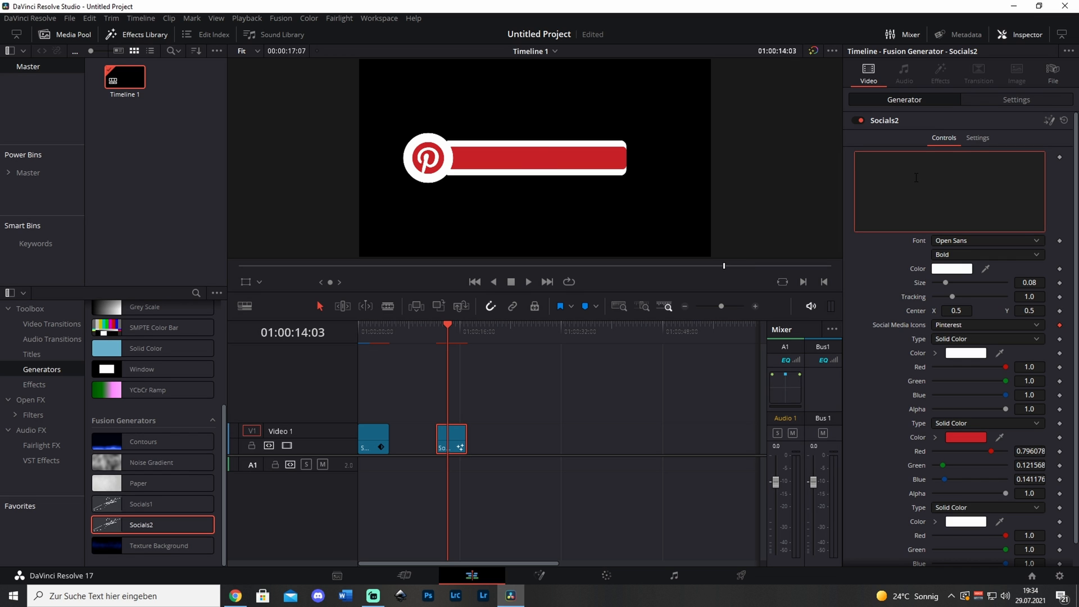
- Enter 'Pinteres' as the banner text and set its font to Montserrat
text(Pinteres)
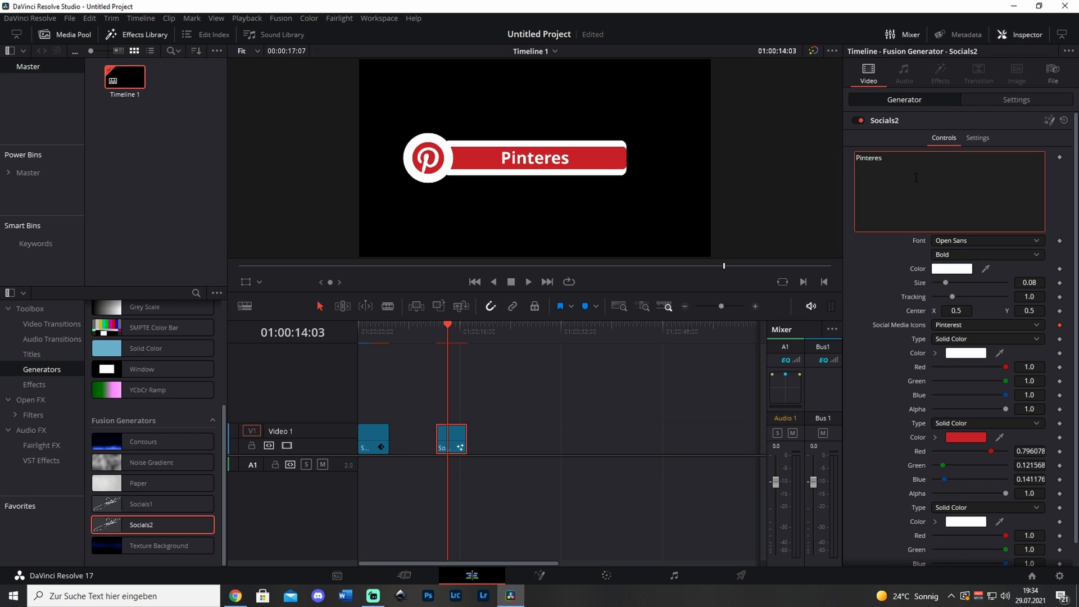
click(987, 240)
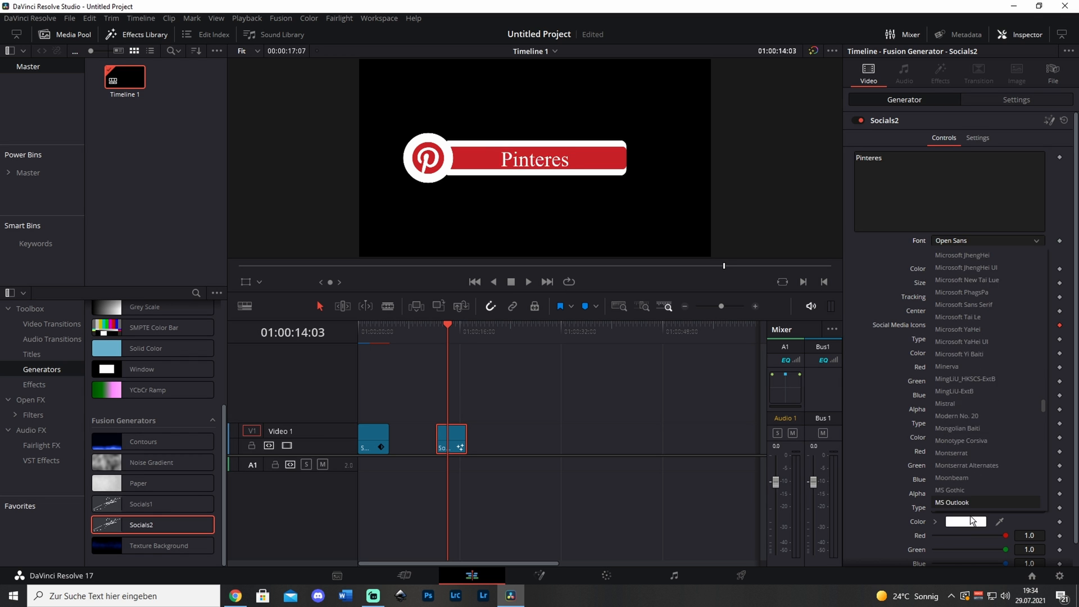
click(951, 452)
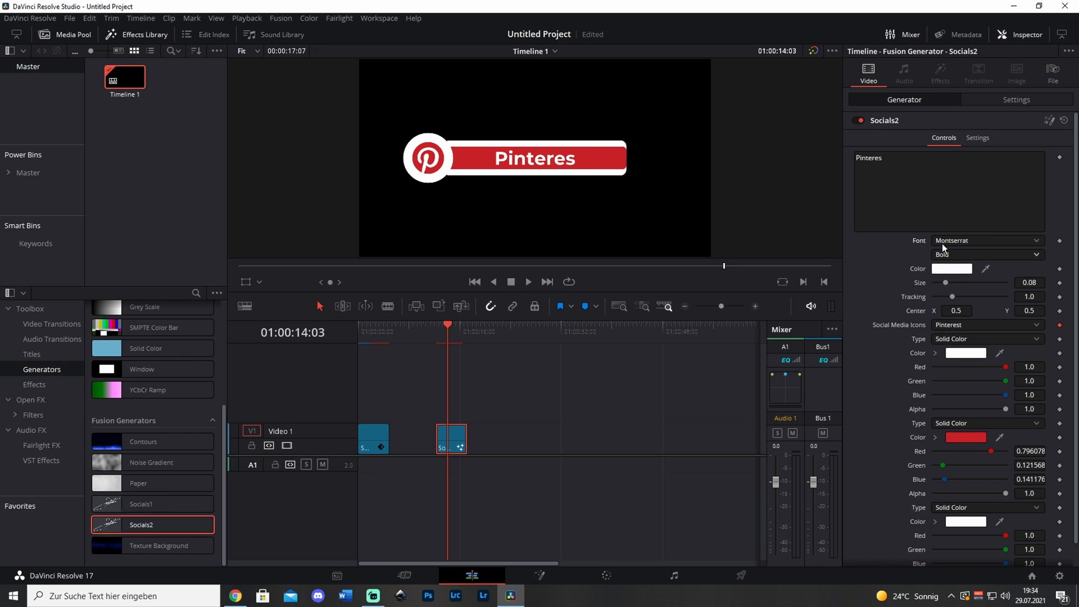
click(987, 254)
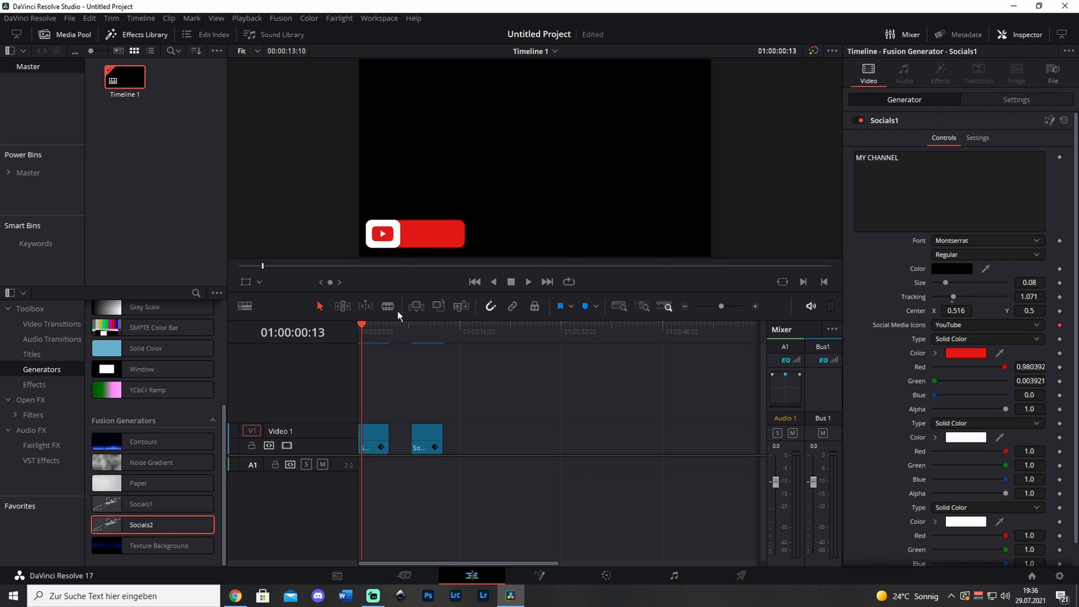
- Play the timeline from the start to review both banners, then select the Pinterest clip
click(474, 281)
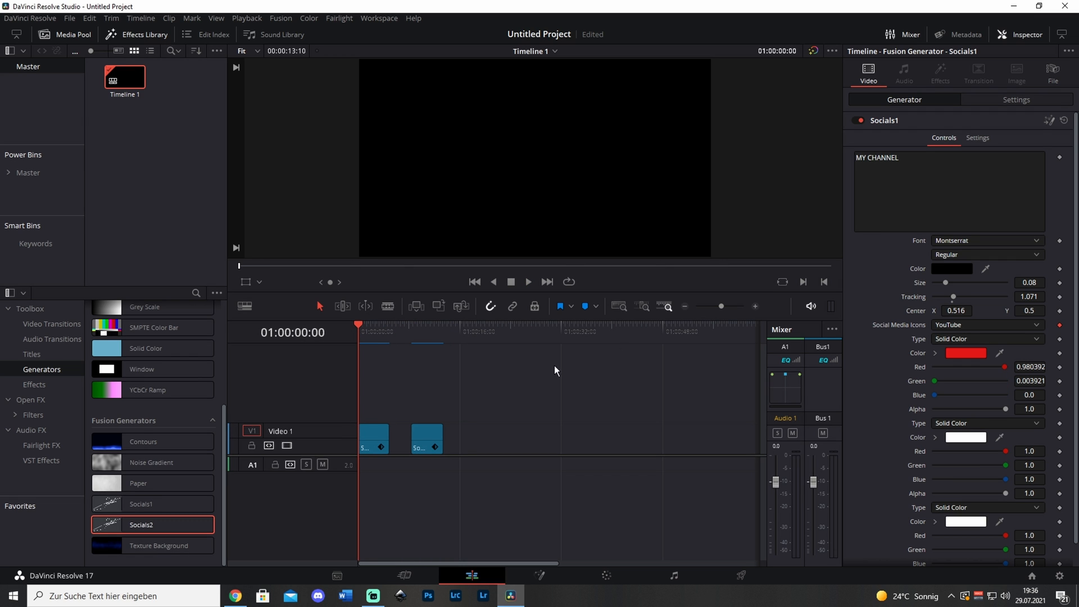
mouse_move(527, 286)
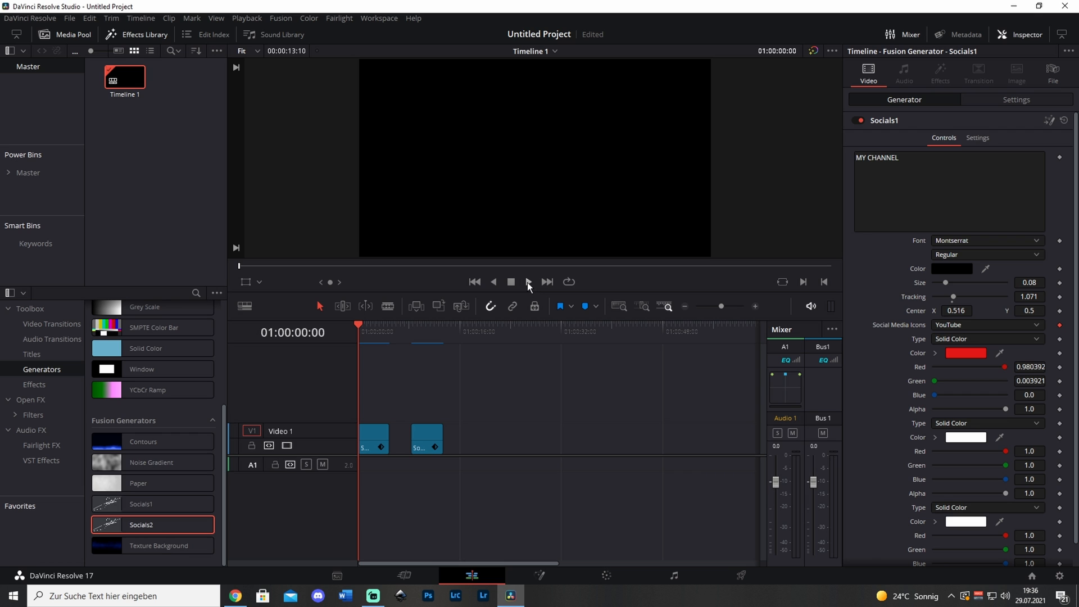
click(528, 282)
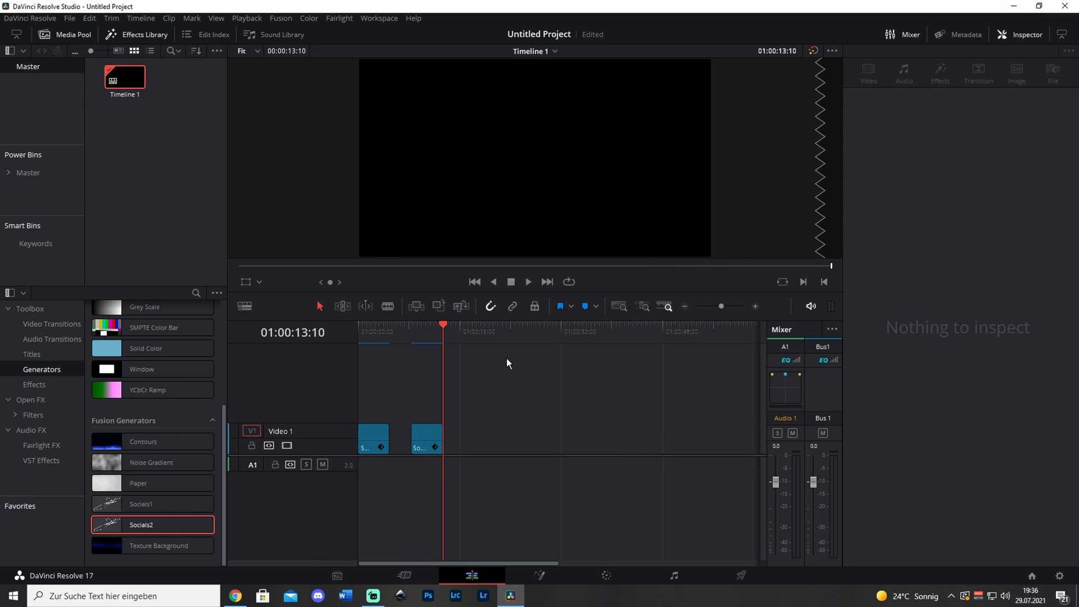
click(420, 438)
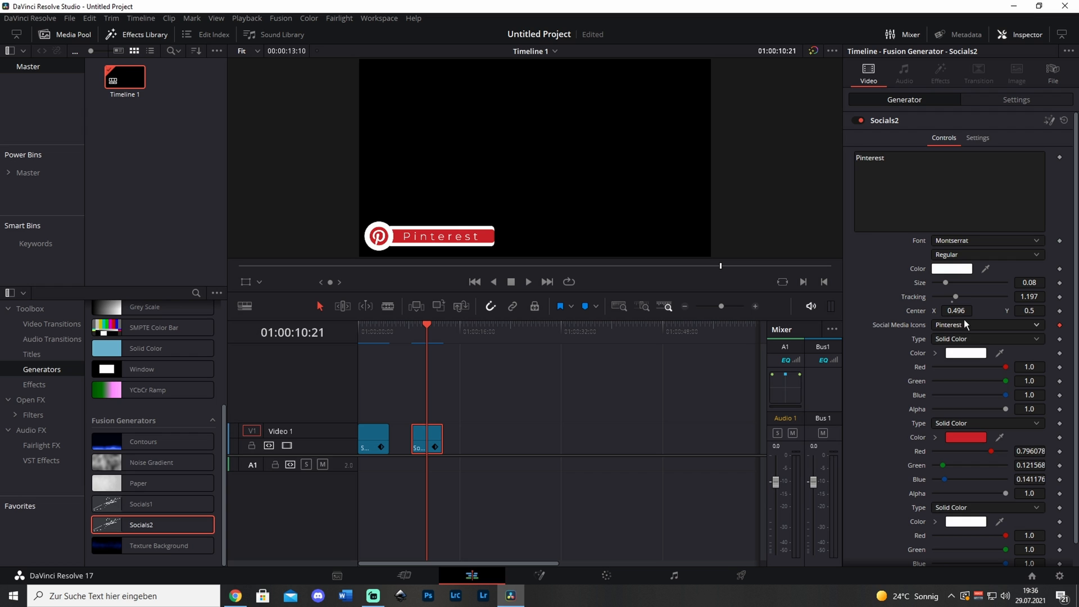
- Choose the Snapchat icon and pick its yellow for the bar, ending with a Reddit icon
click(988, 324)
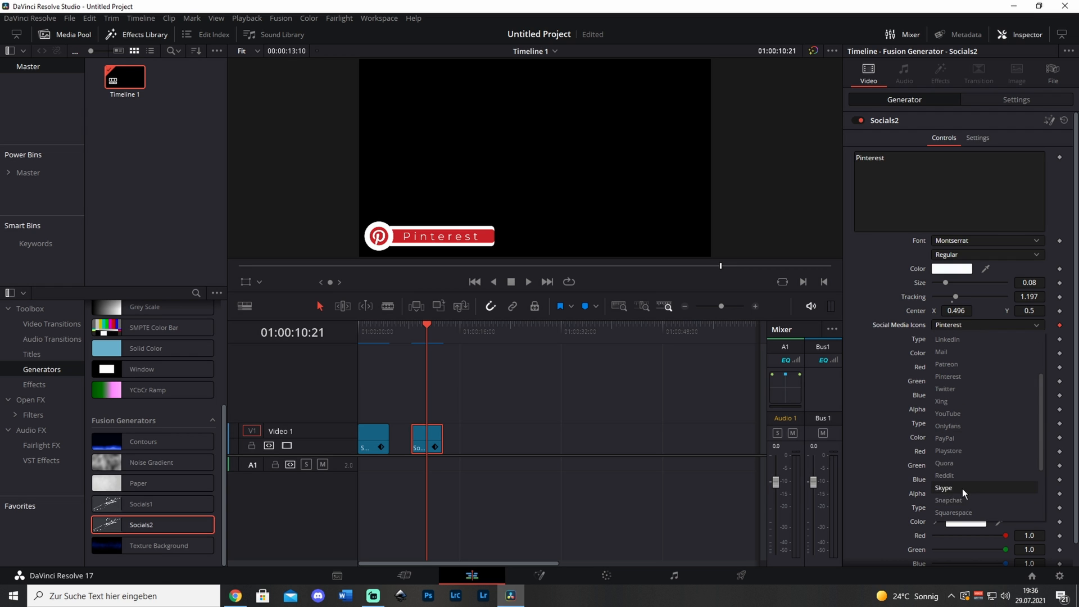
click(948, 500)
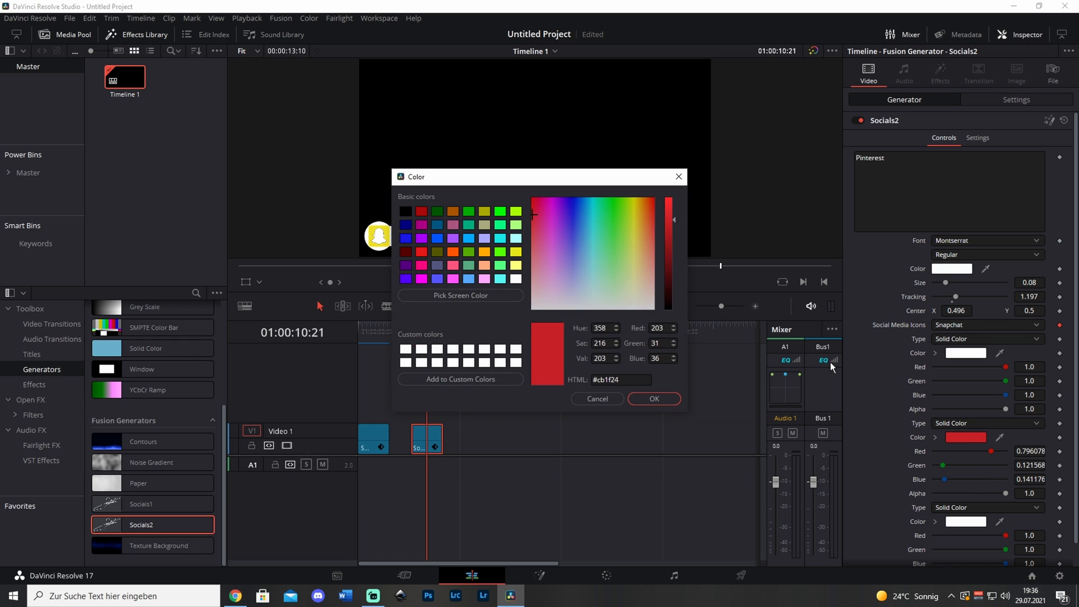
click(460, 295)
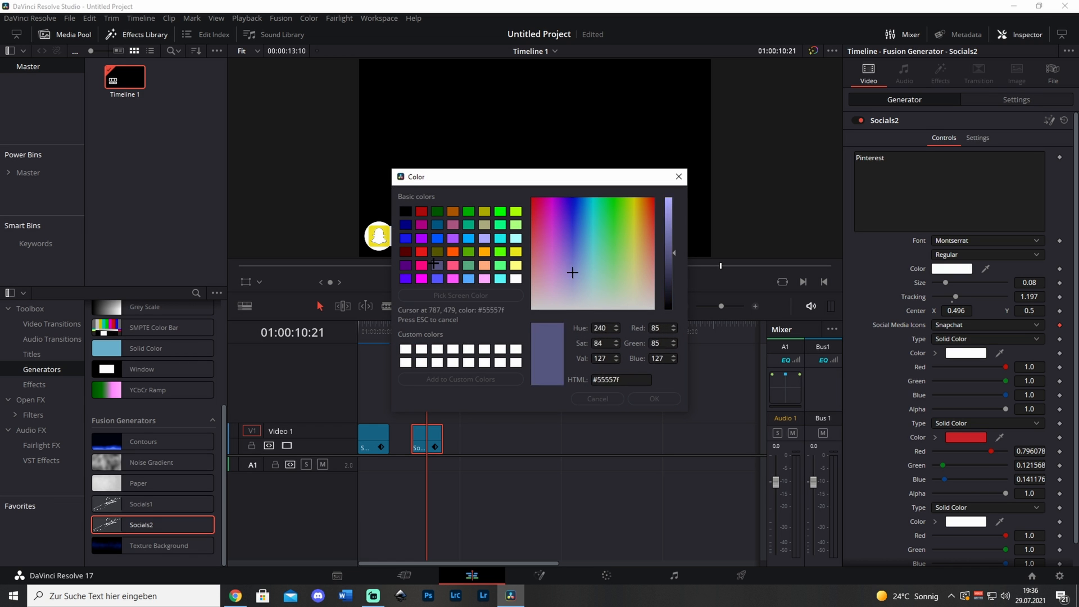
click(653, 398)
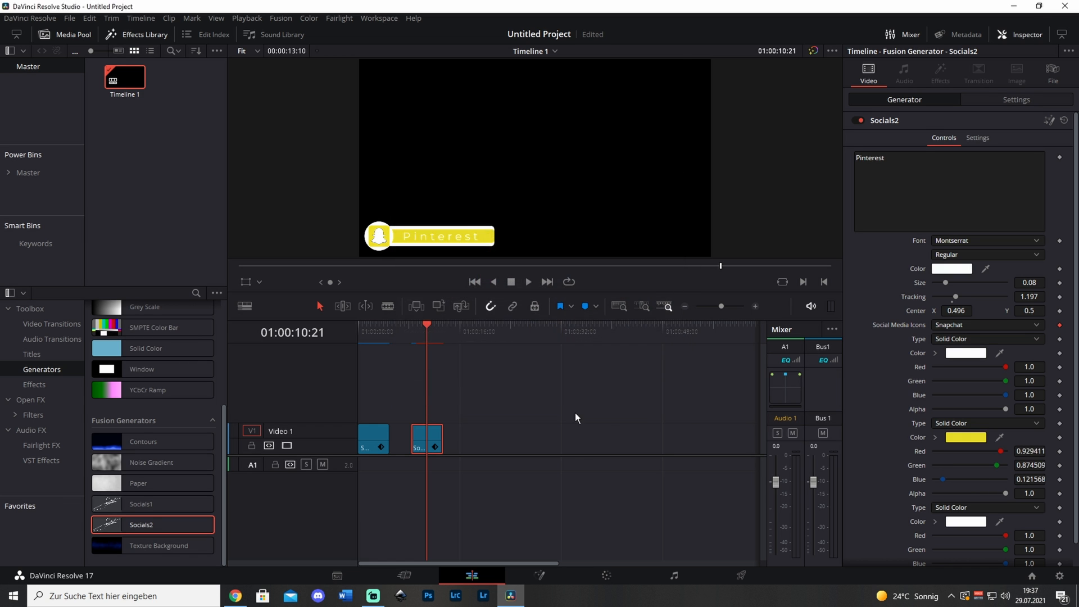
click(948, 193)
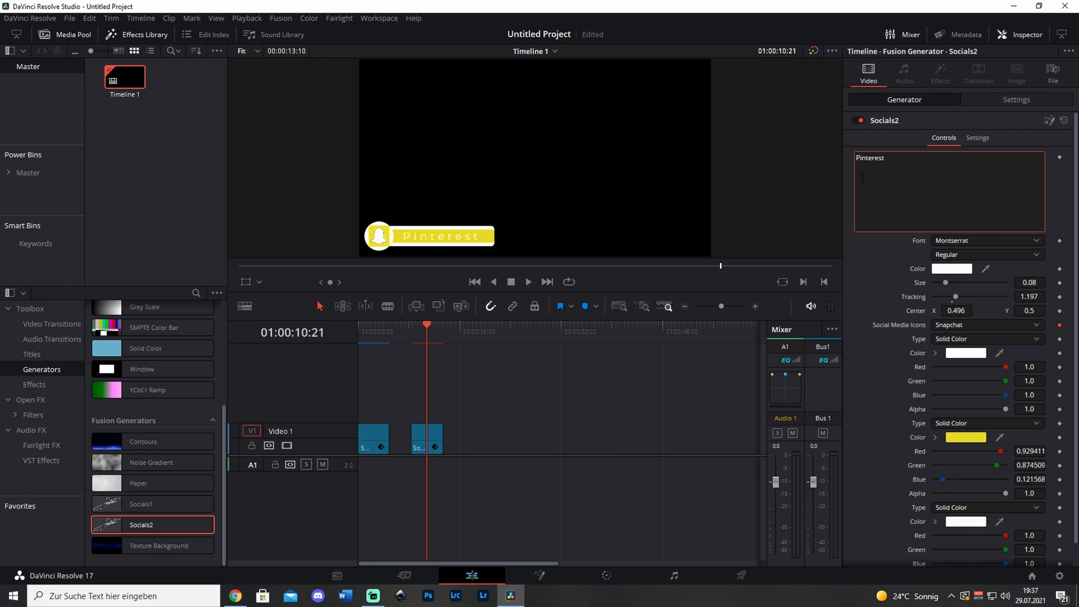
click(987, 325)
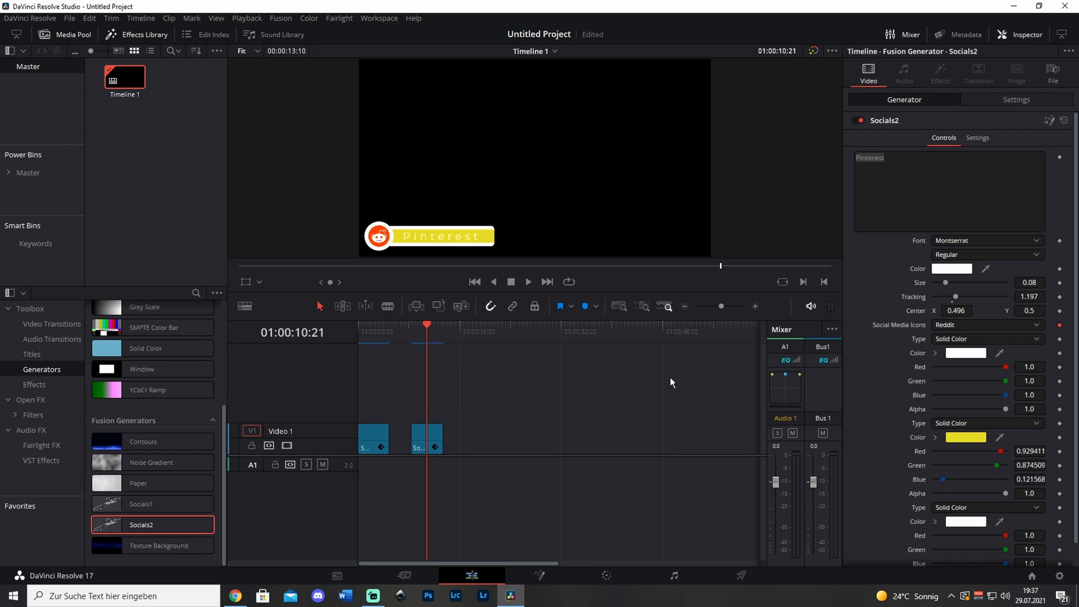
mouse_move(708, 382)
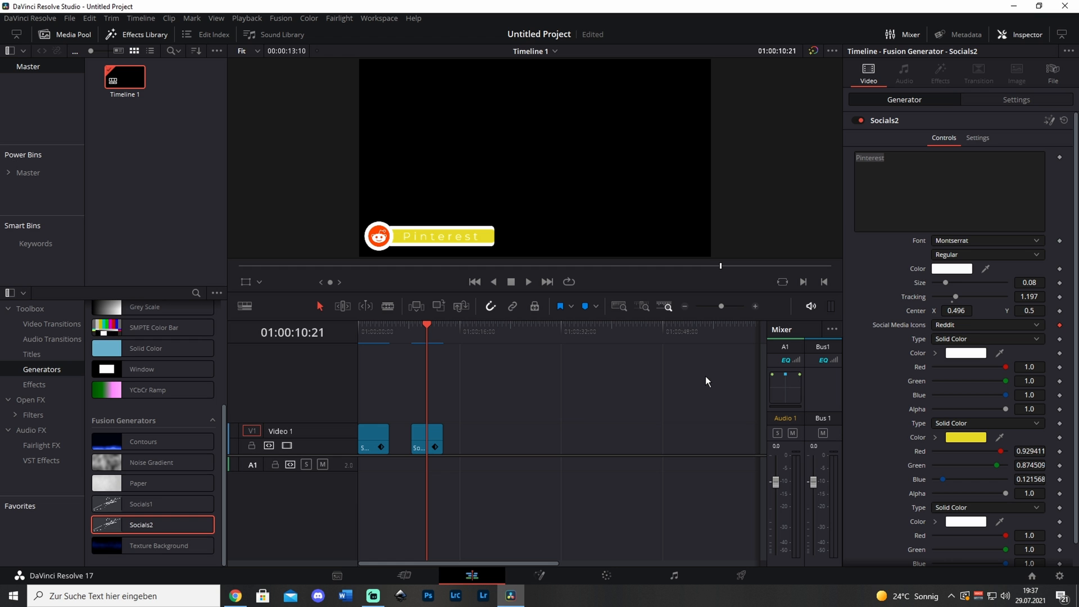